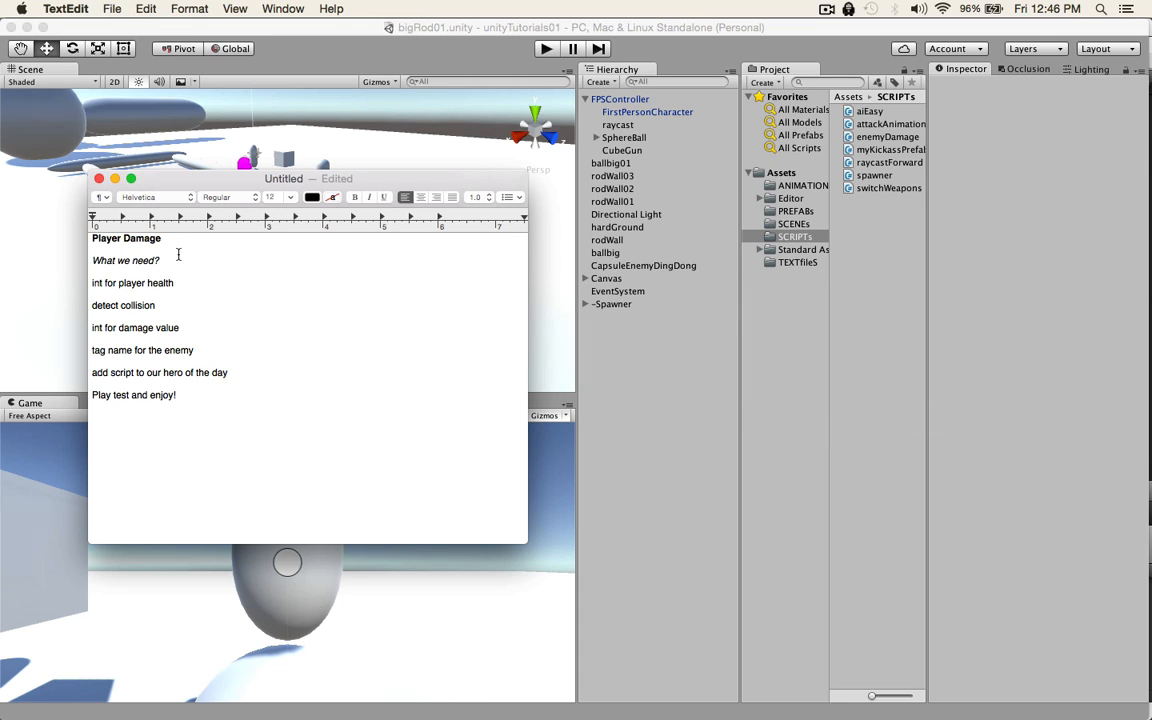
mouse_move(168, 290)
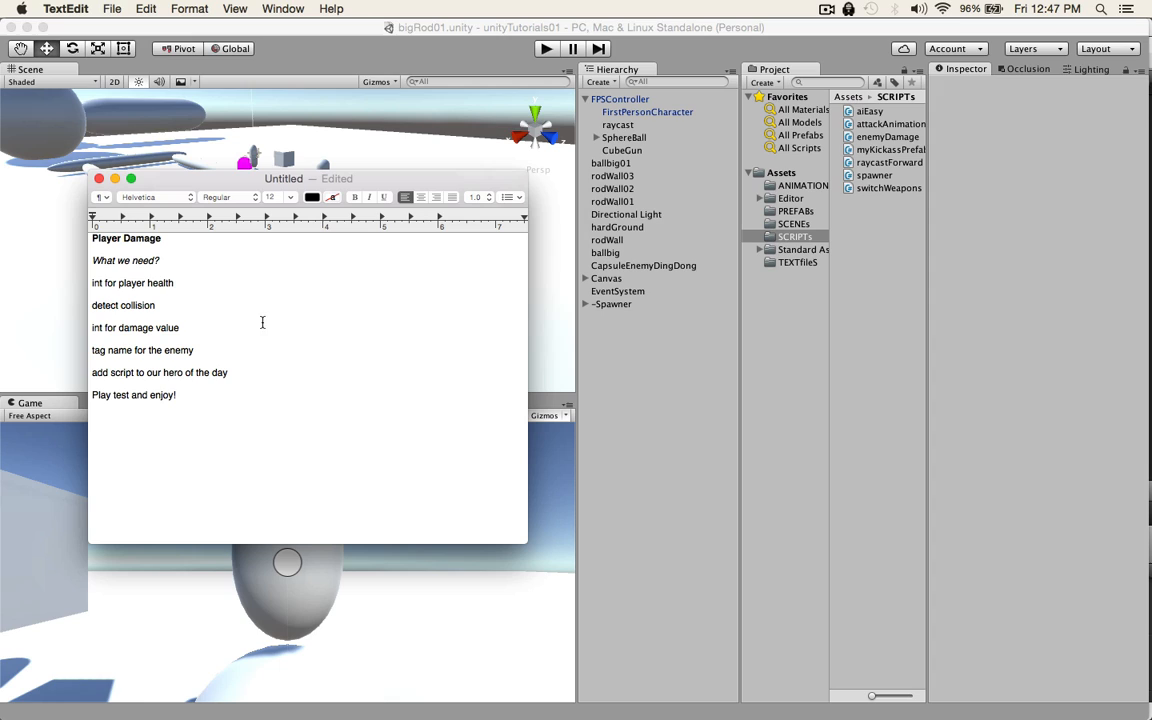
mouse_move(404, 357)
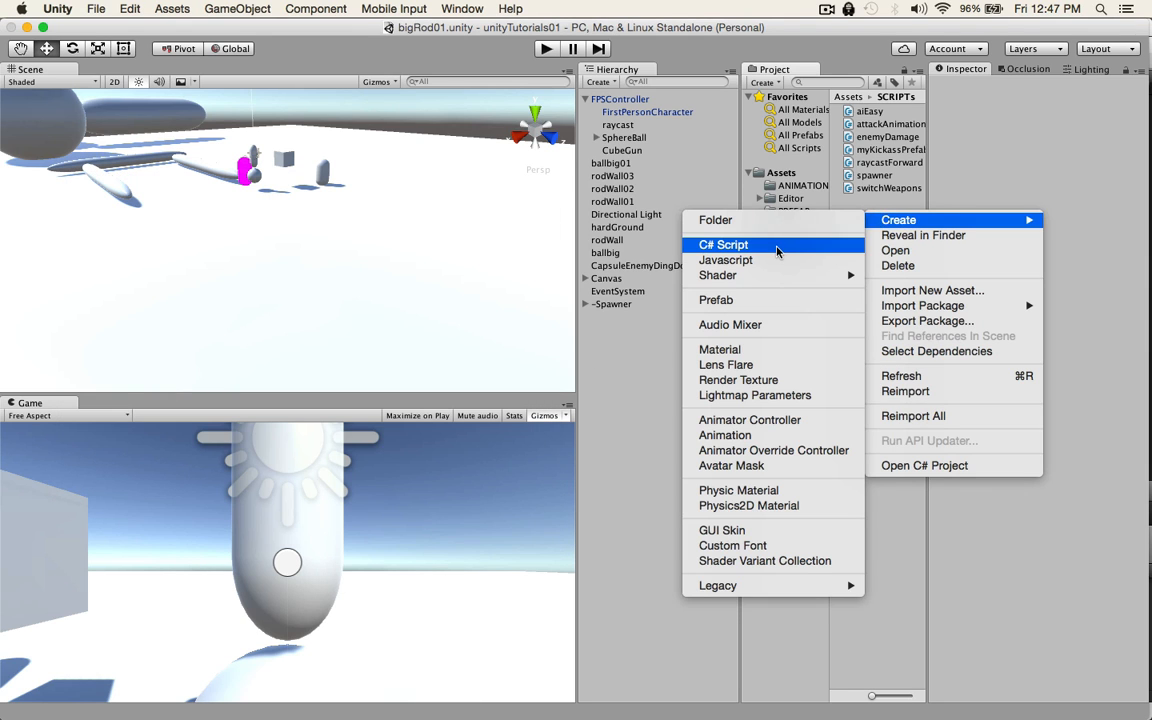
Create a C# script named damagePlayer in SCRIPTs and open it in MonoDevelop
left_click(724, 244)
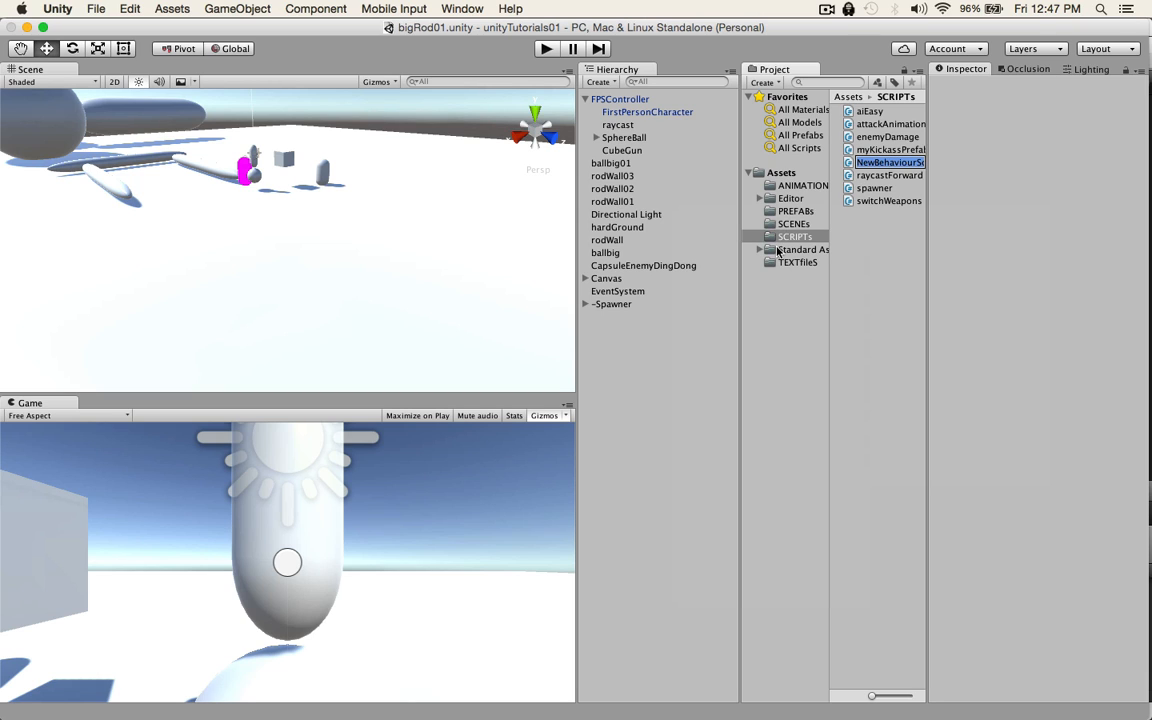
type("damagePlayer")
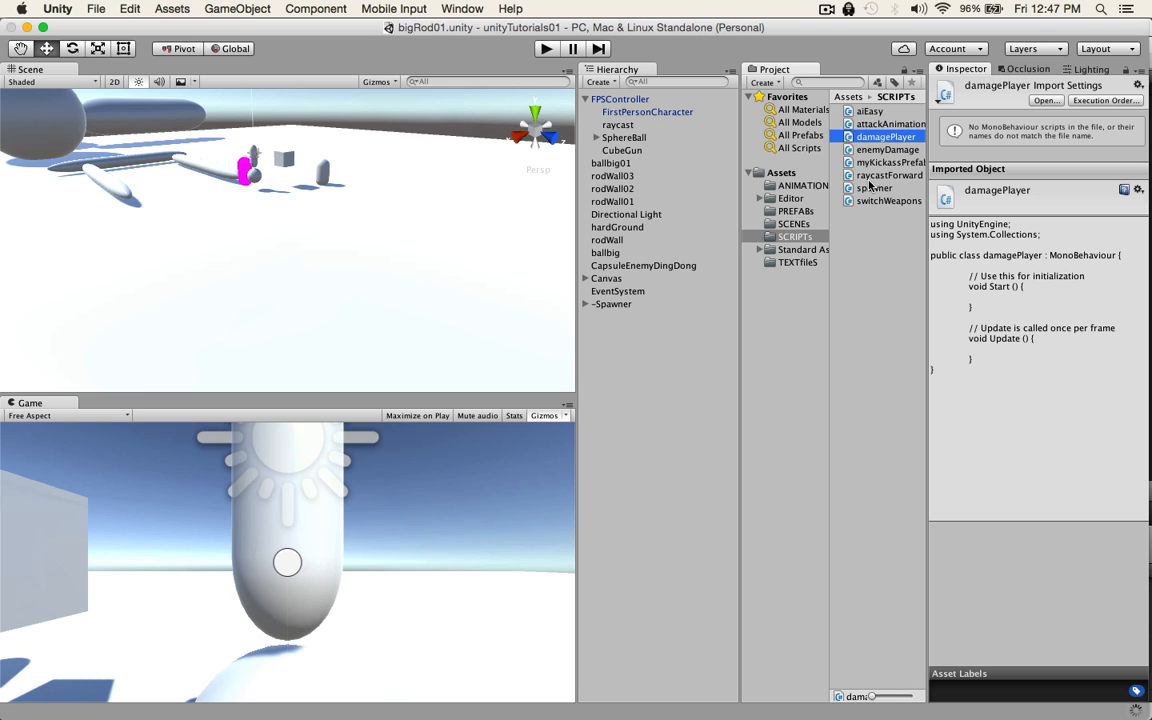
double_click(885, 136)
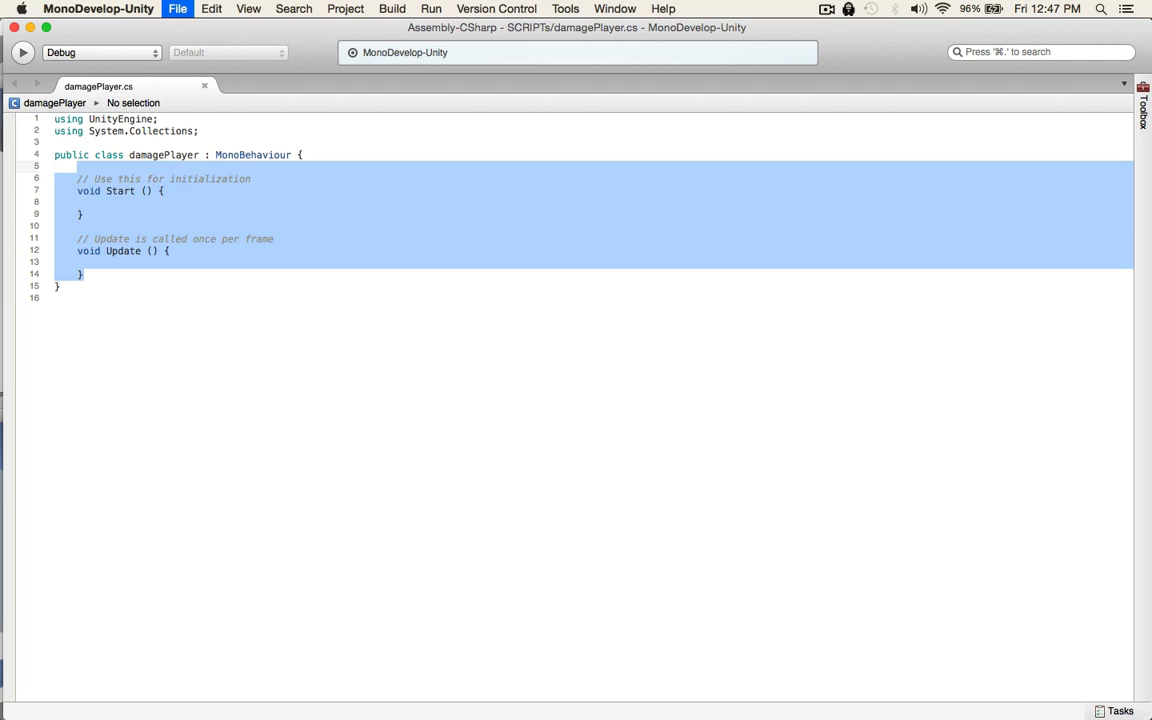
Replace the template code with 'public int damagePlayer;', 'int damge;' and an empty void Start()
key("Delete")
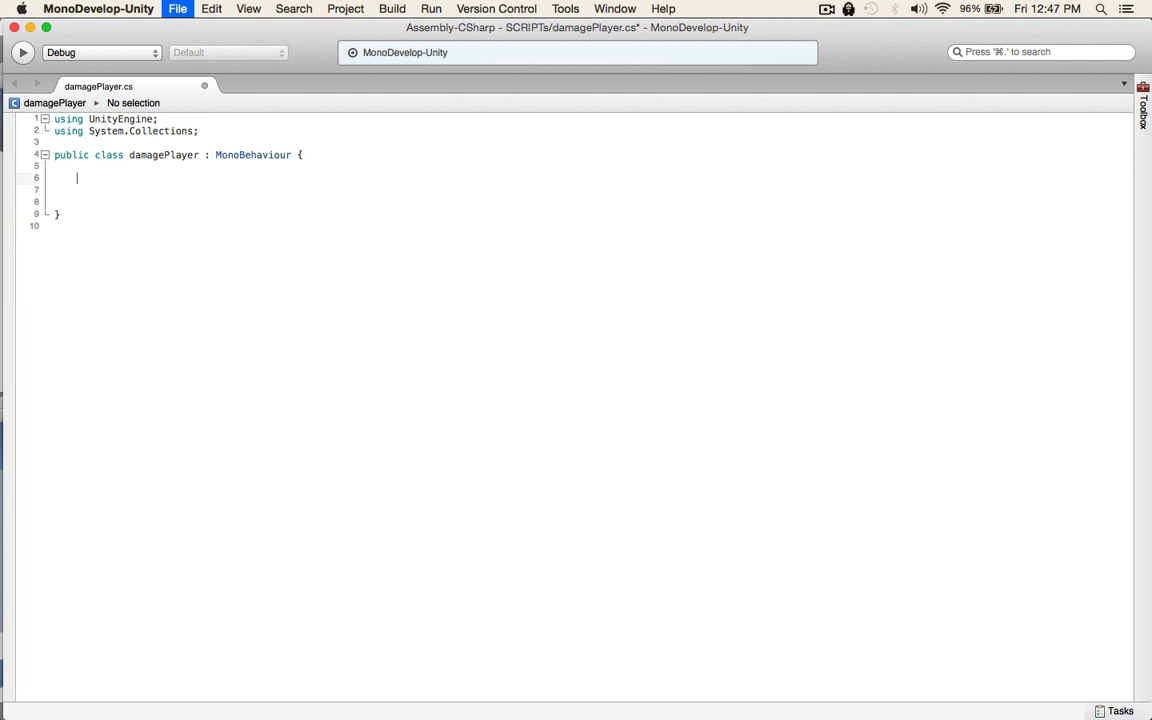
type("pul")
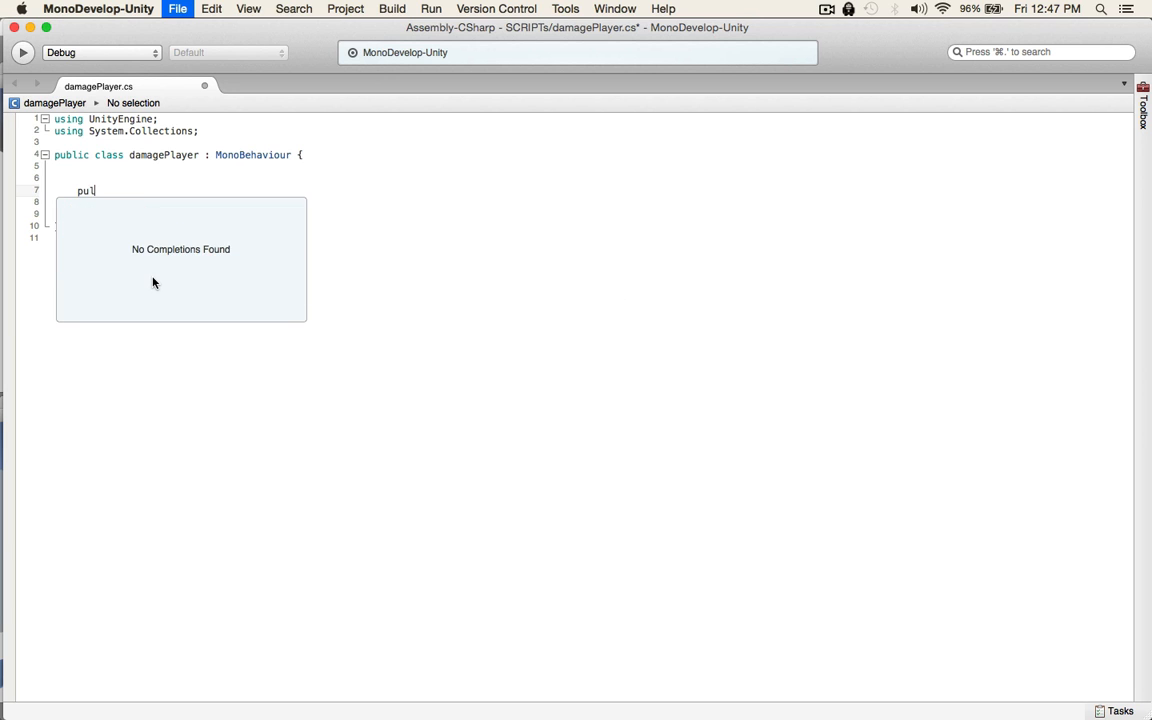
type("blic")
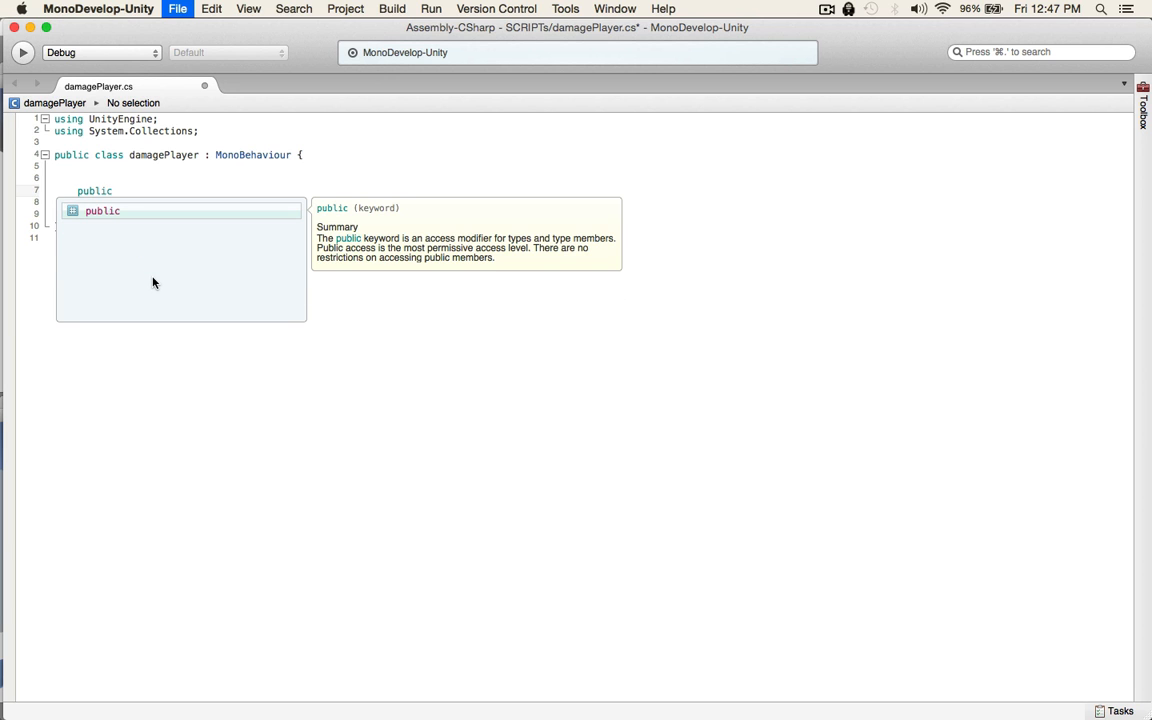
type("int")
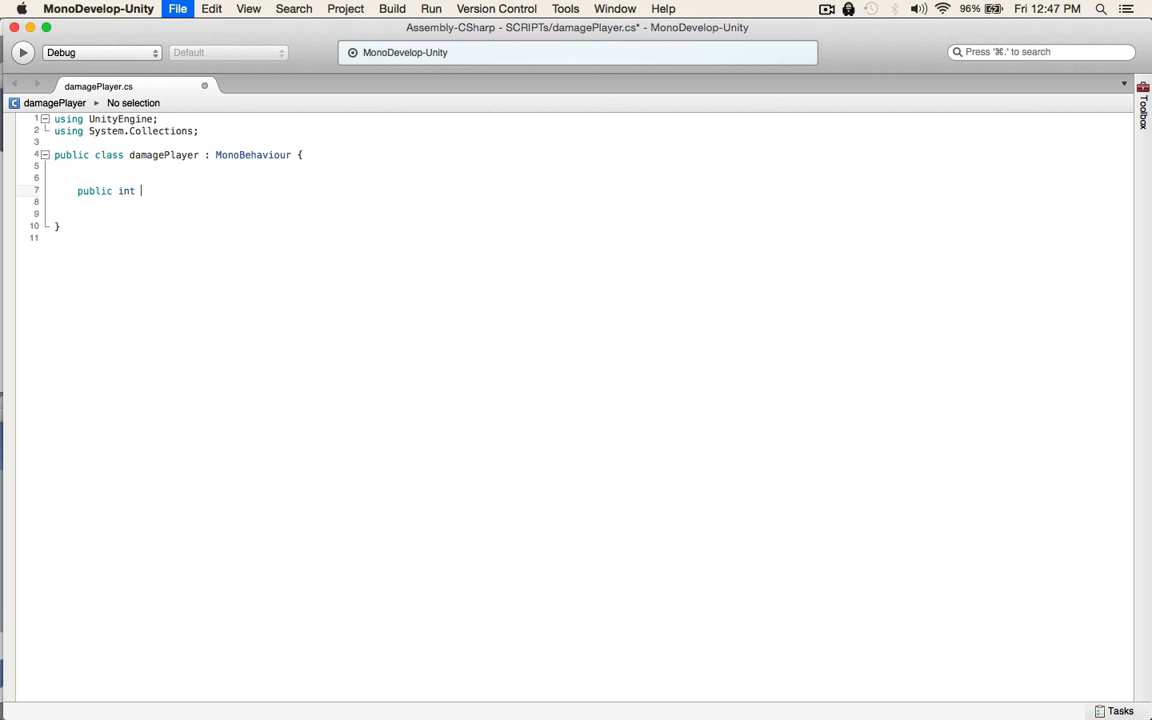
type("dama")
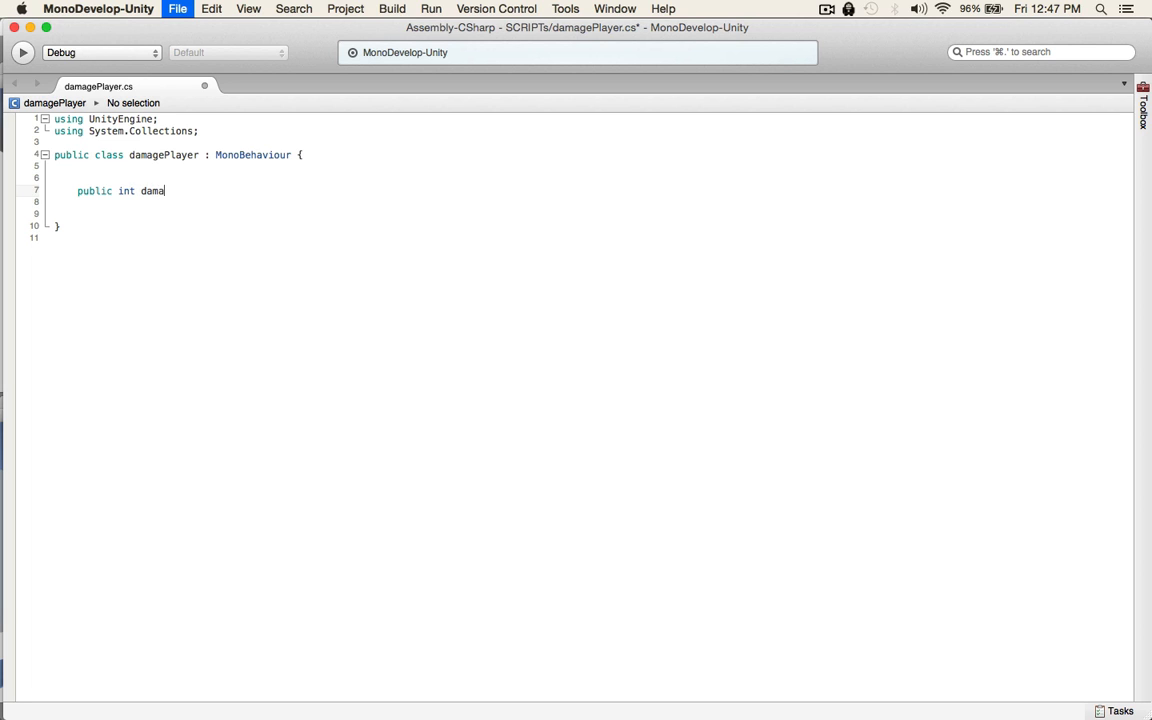
type("gePlayer;")
left_click(587, 202)
type("int")
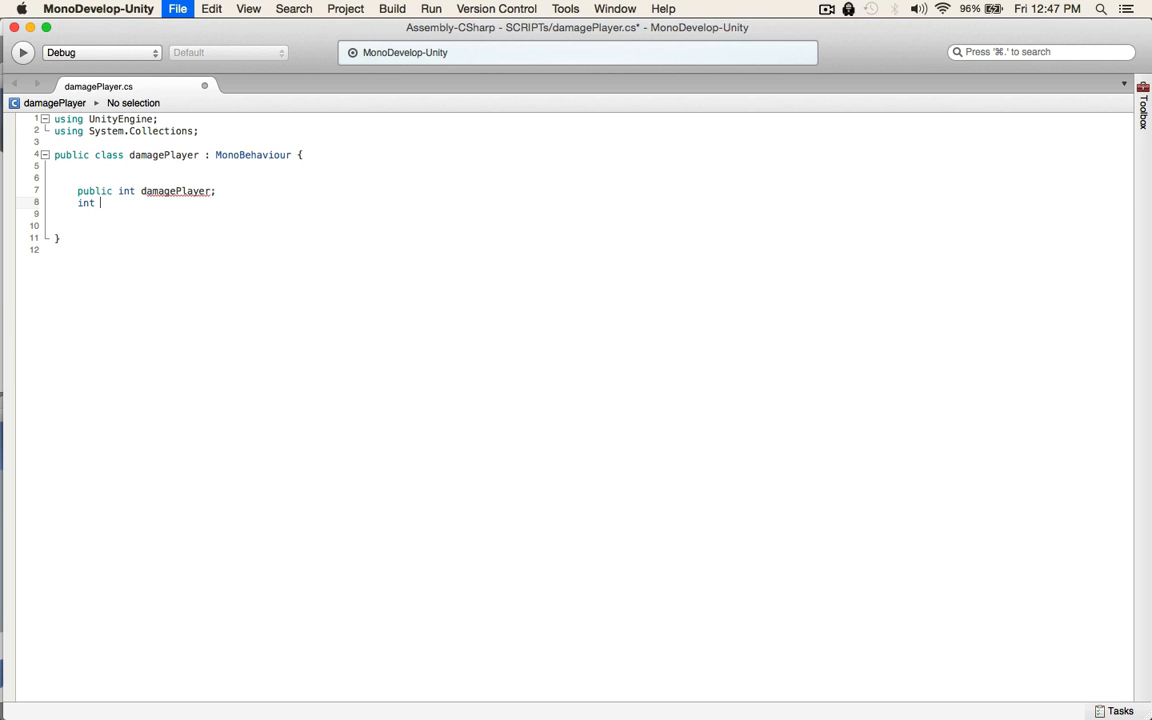
type("damge;")
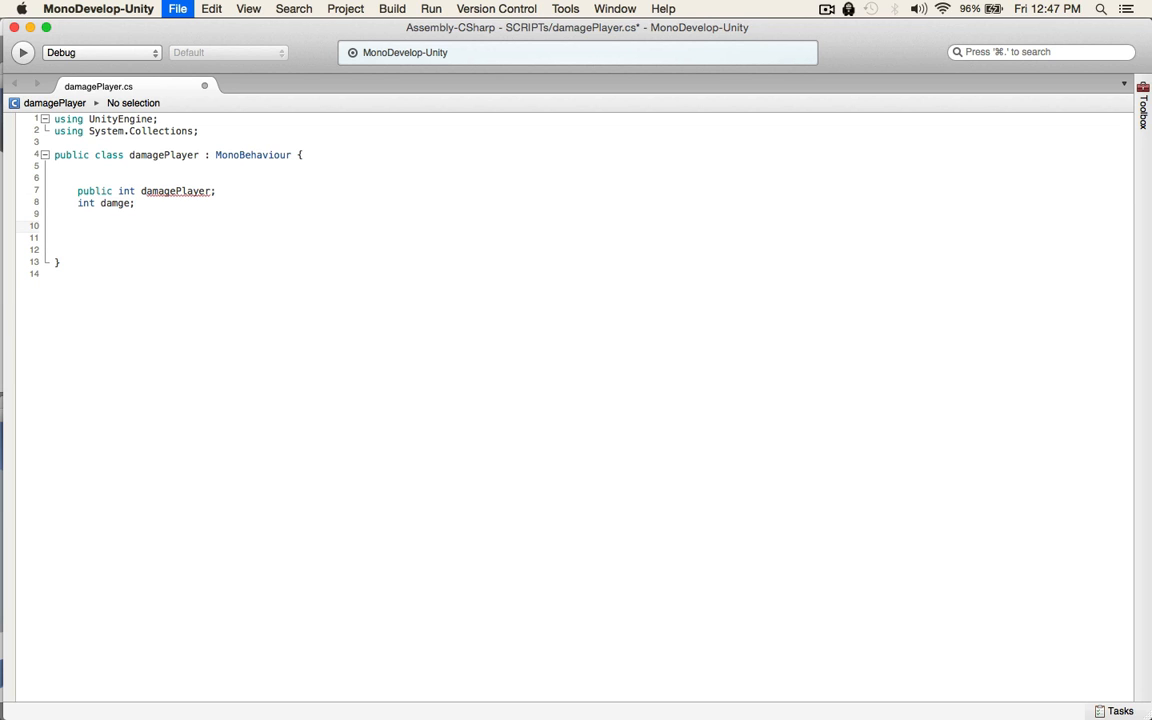
type("void")
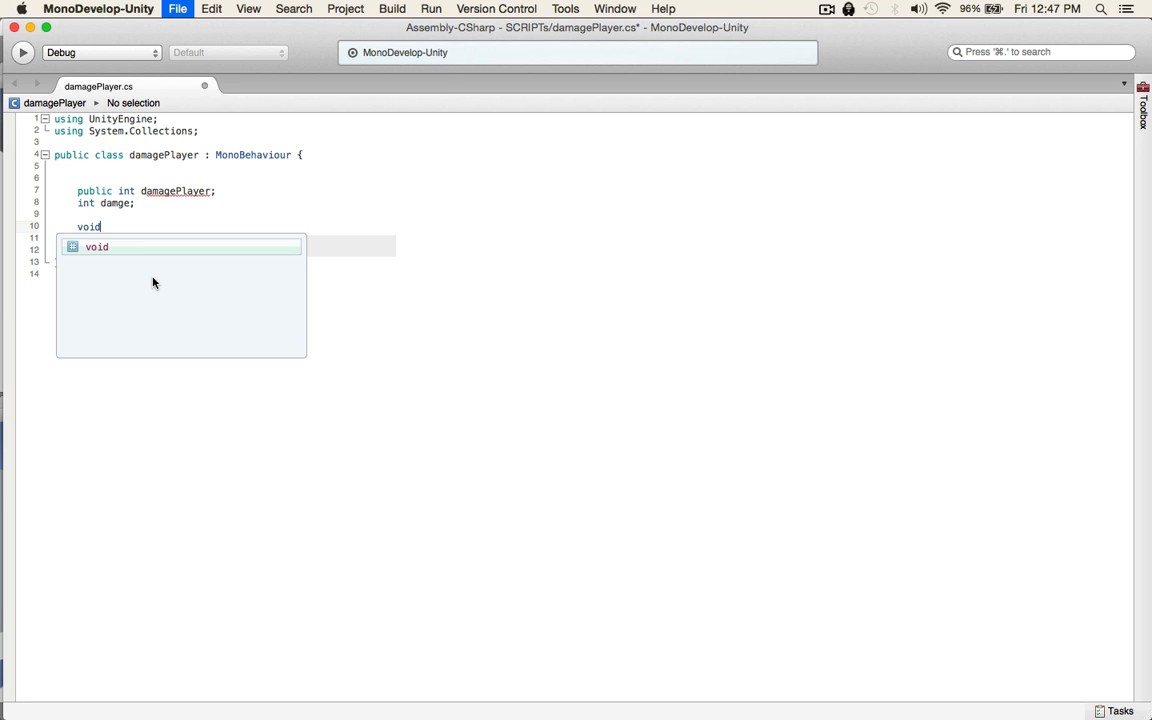
type("Start")
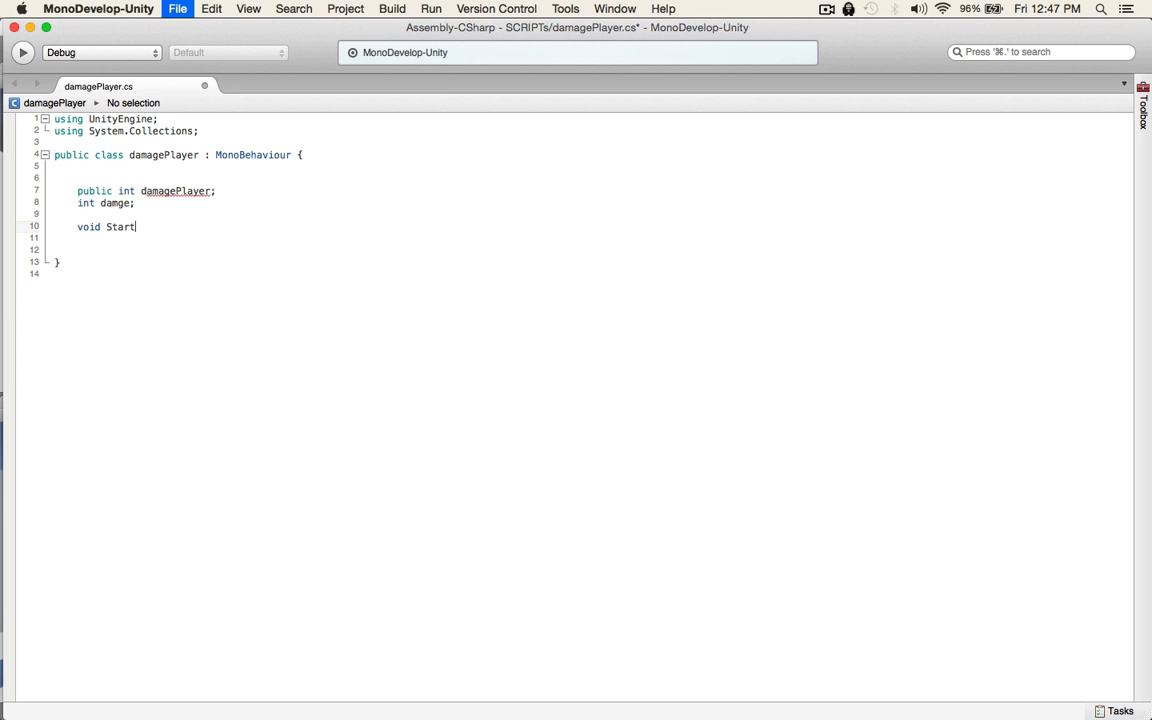
type("(){")
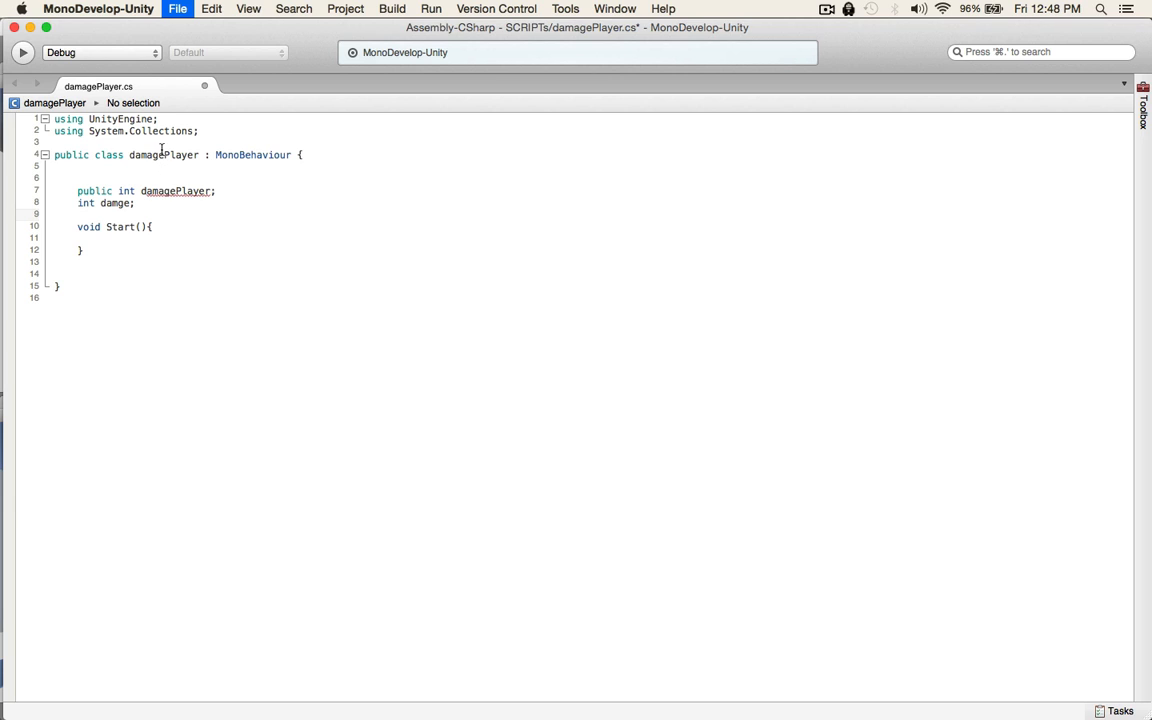
mouse_move(163, 155)
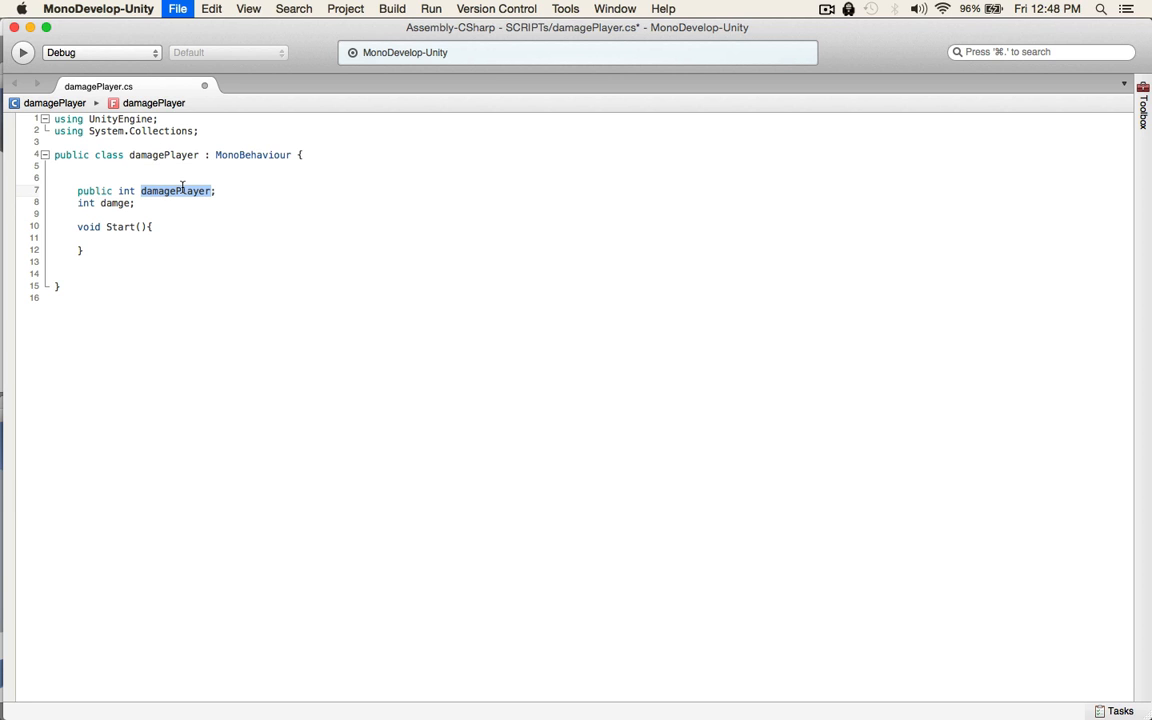
Declare playerHealth as 30 and damge as 10
type("damge")
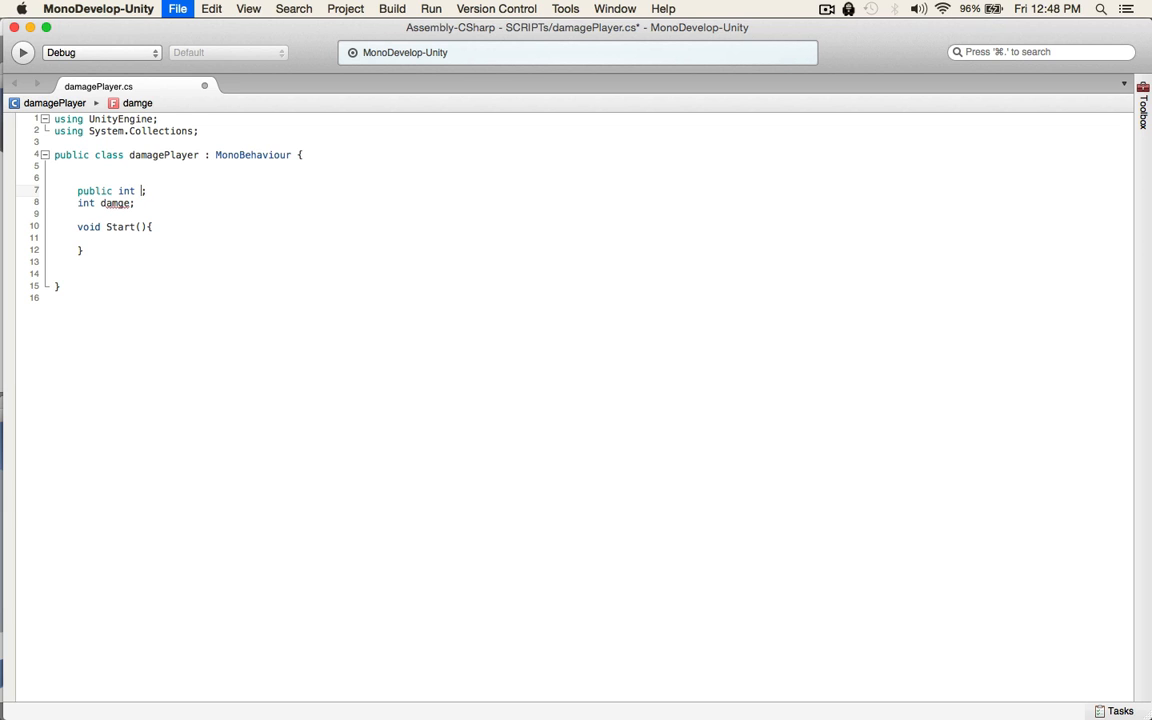
type("playerHealth")
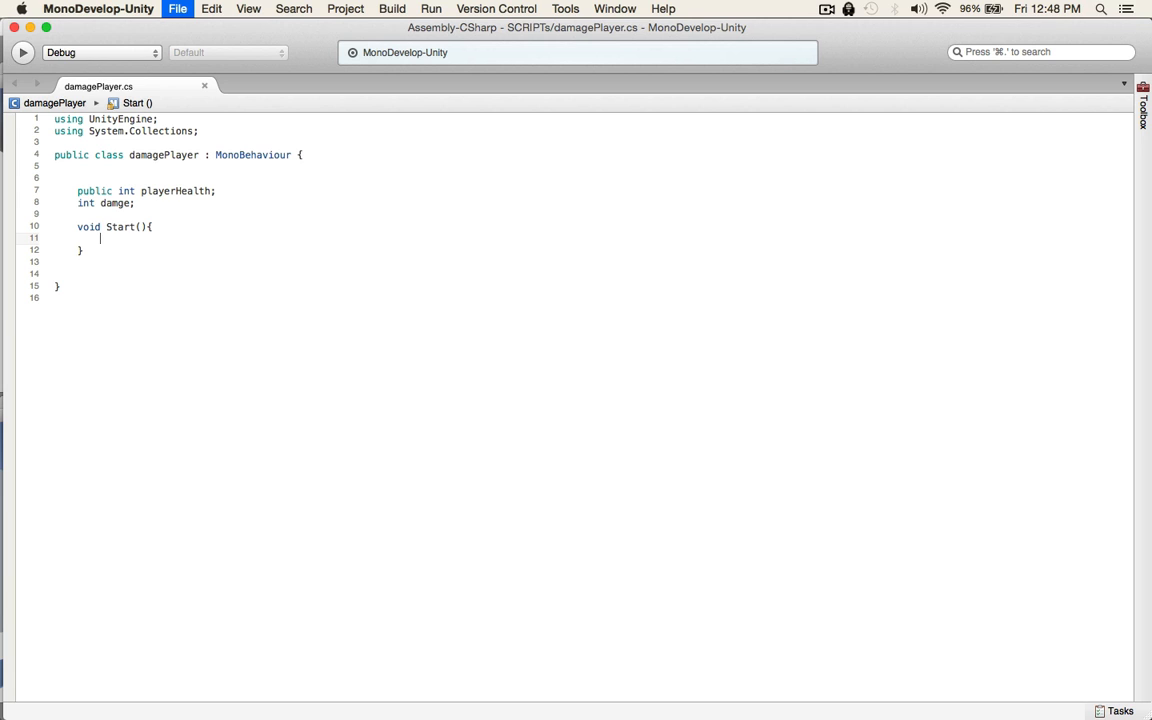
type("playerHealth")
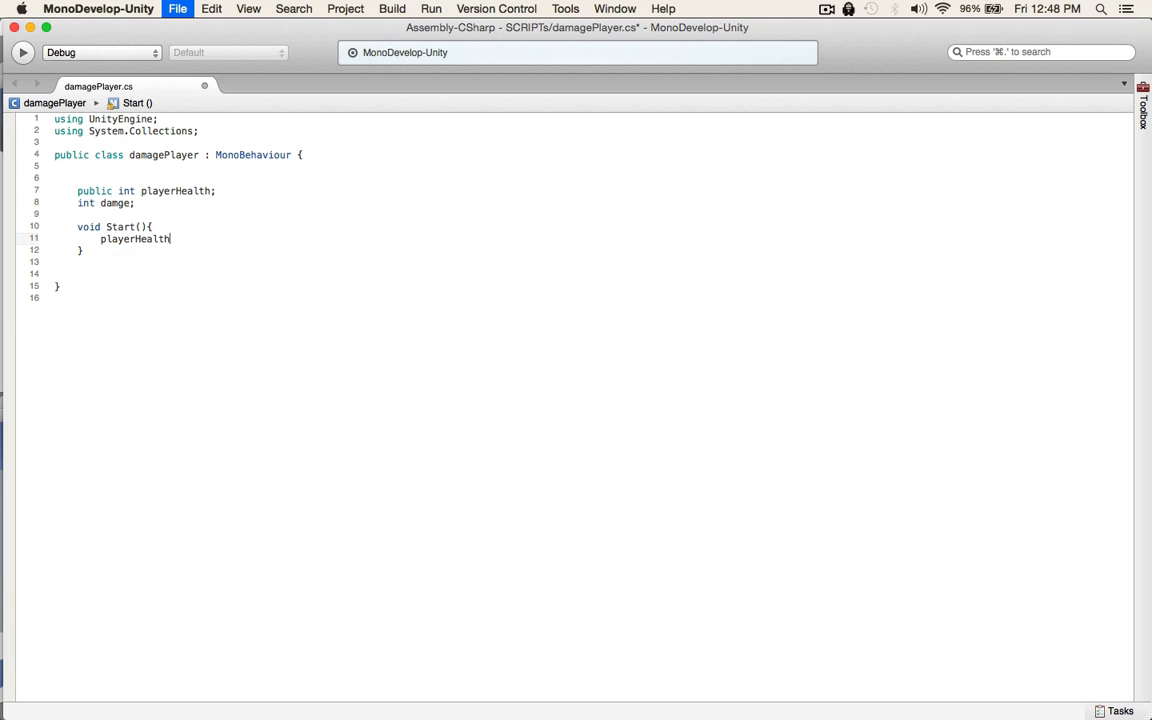
type(";")
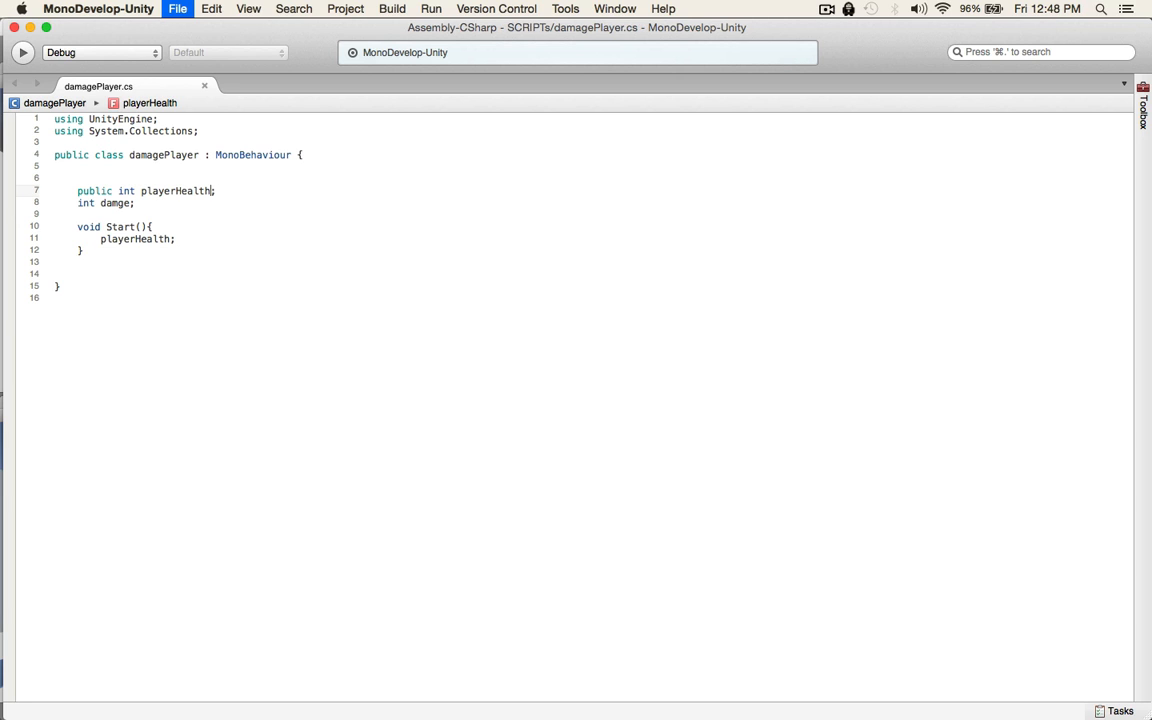
type("=3")
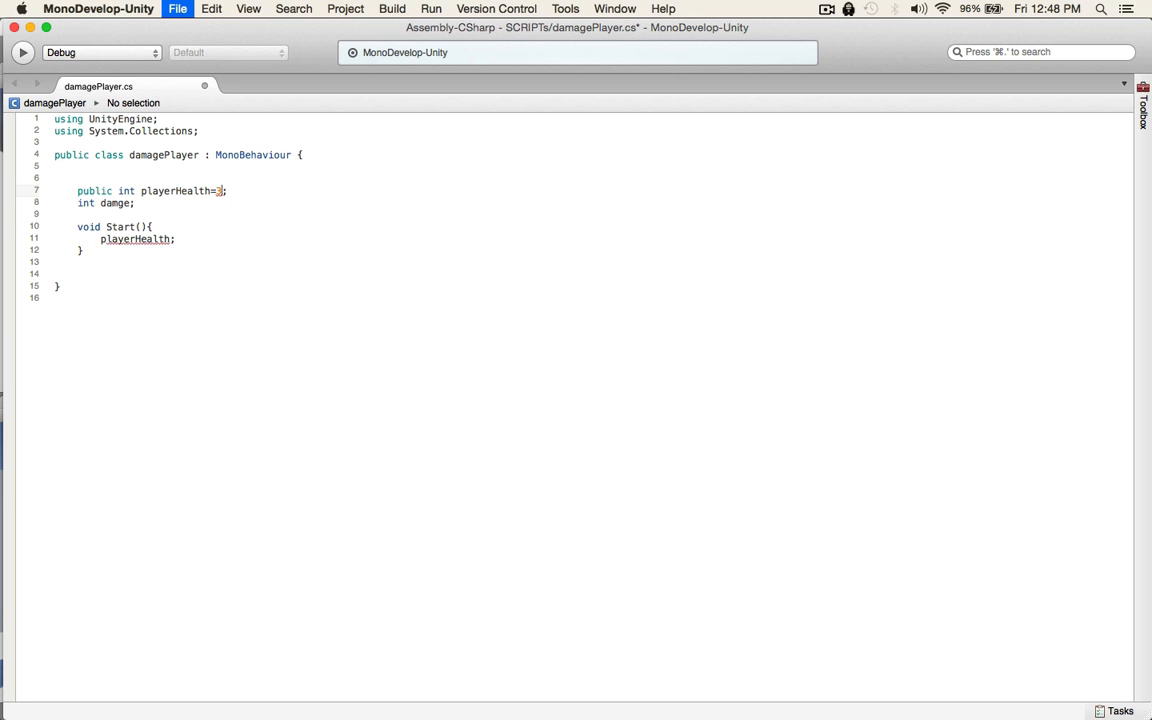
type("0")
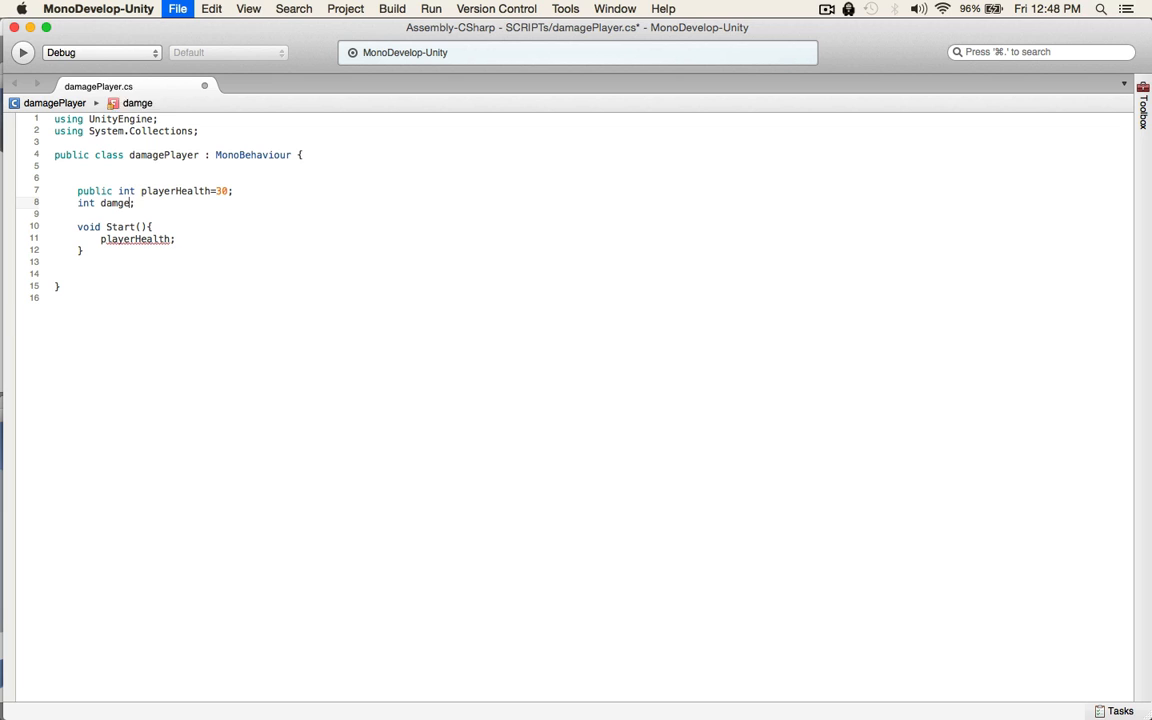
type("=10")
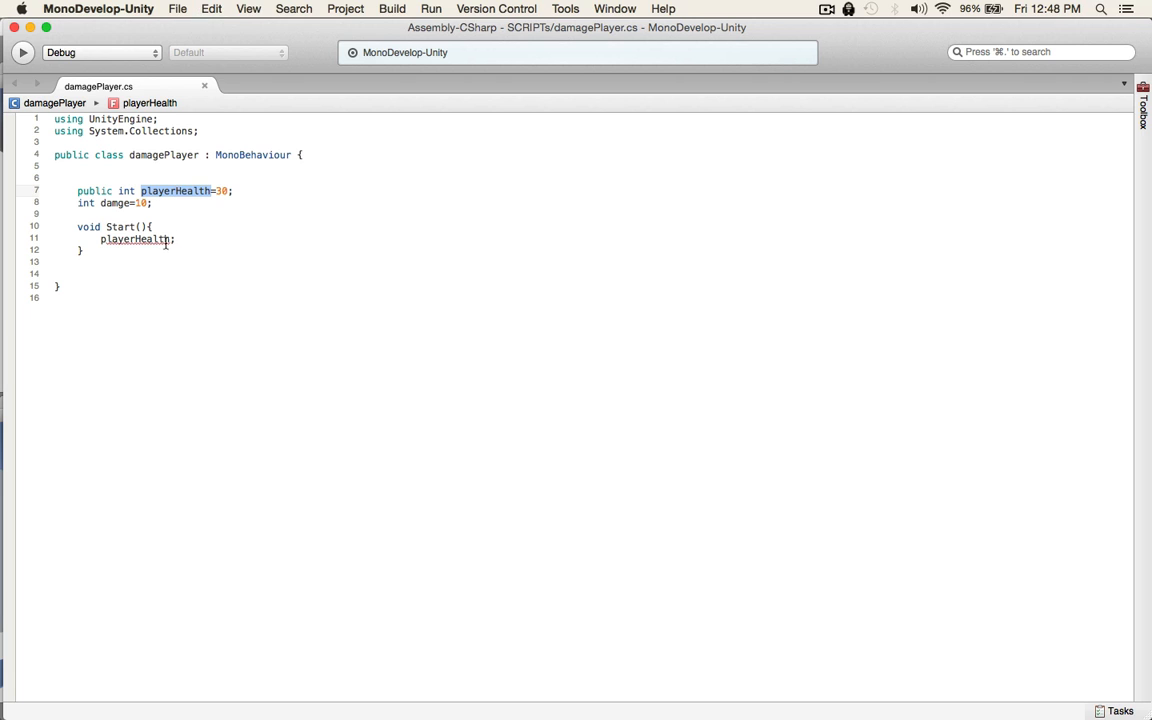
Make Start print playerHealth and begin a new void method below it
type("print;")
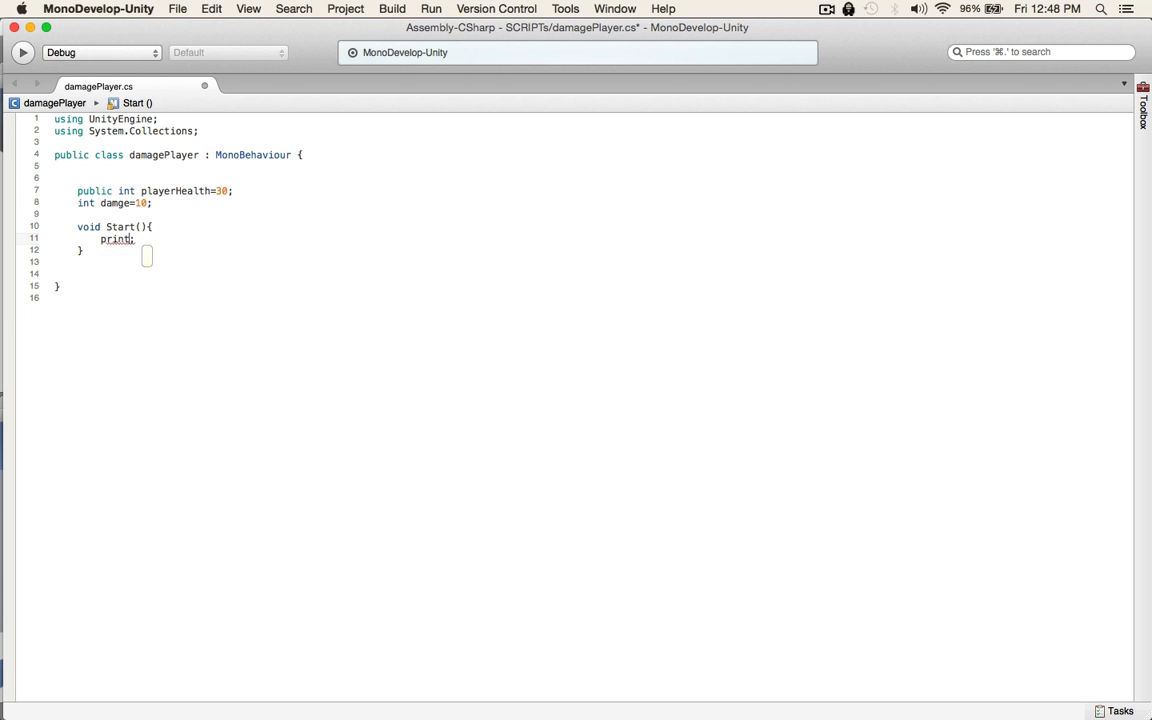
type("(playerHealth);")
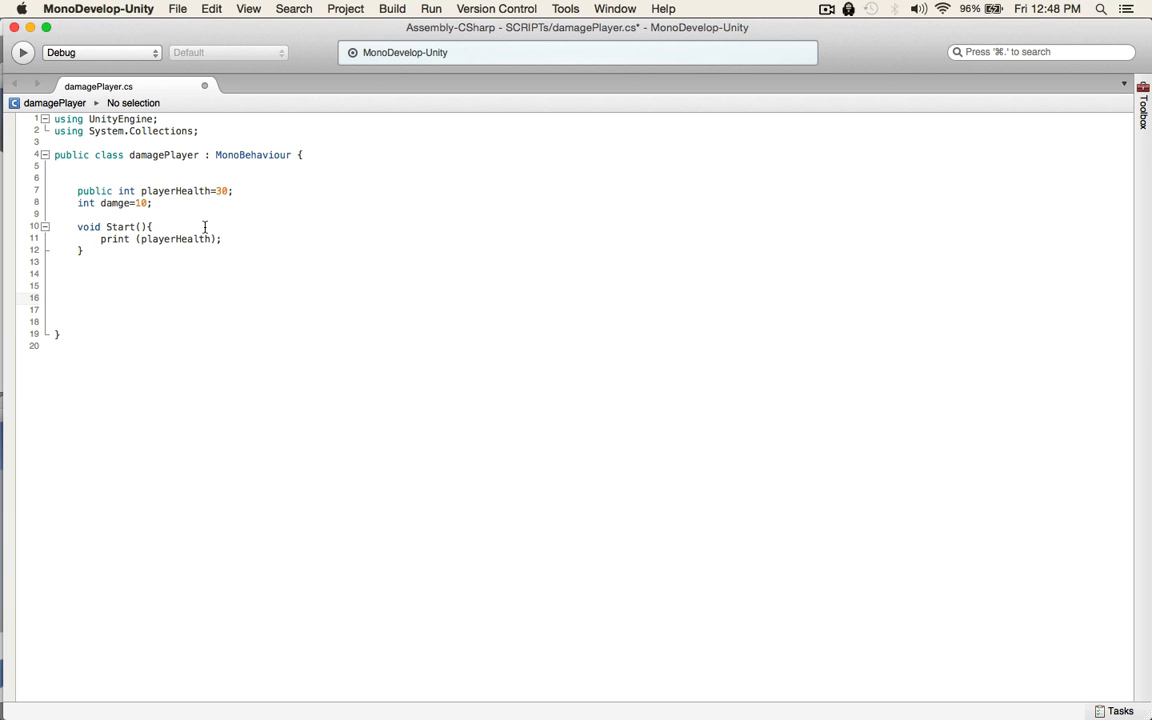
type("void")
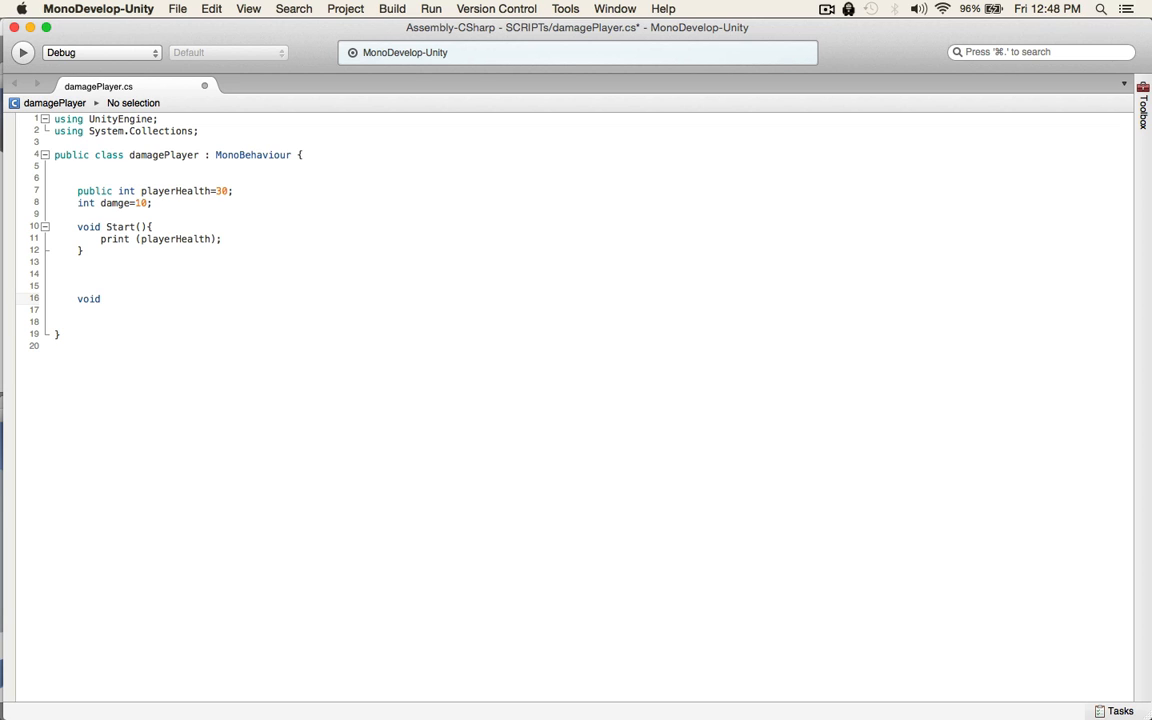
Add an OnCollisionEnter(Collision _collision) method
type("OnColl")
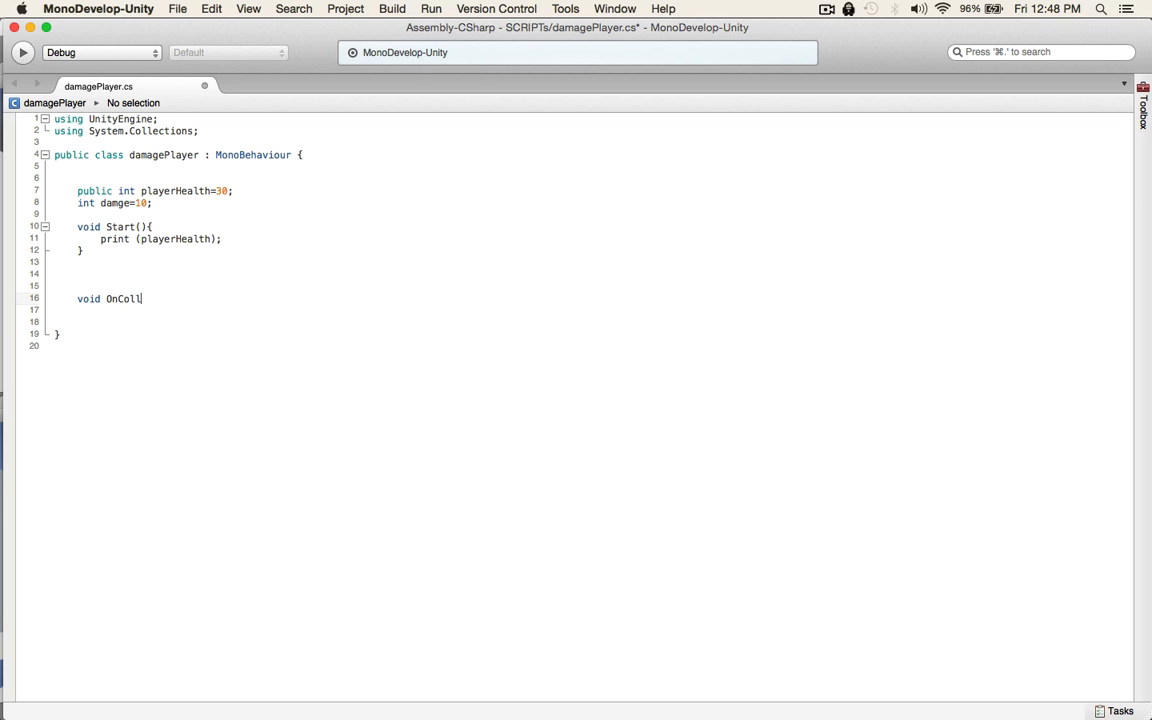
type("isionEnter(){}")
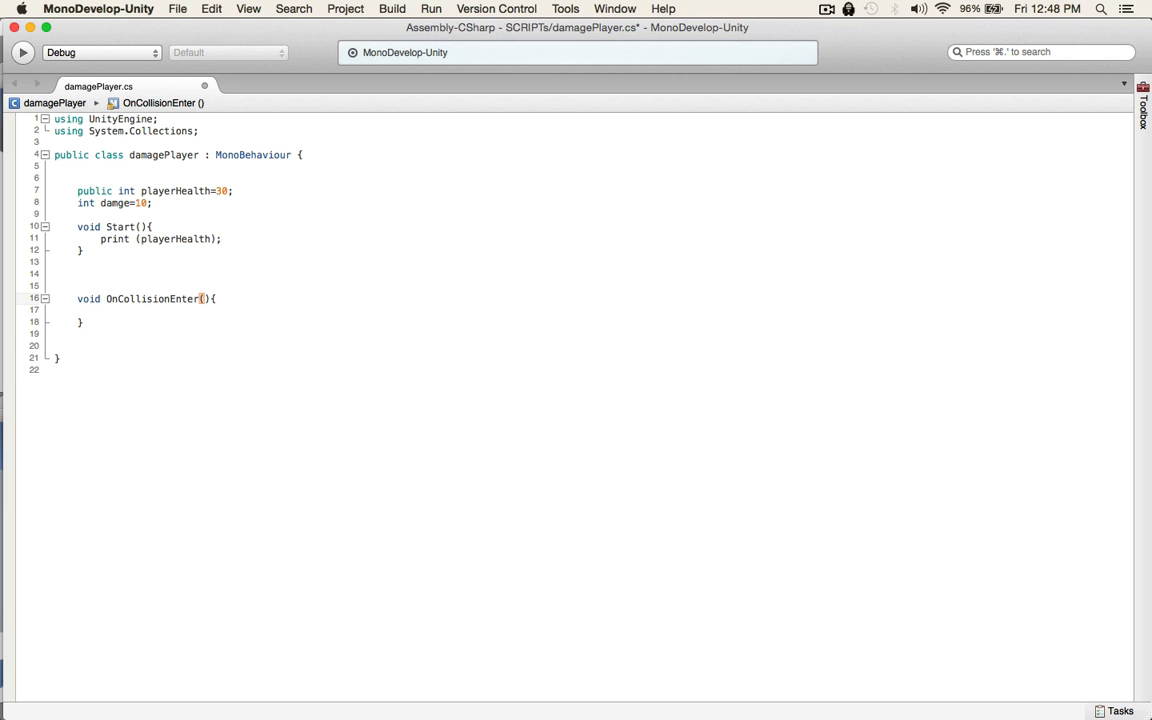
type("Coll")
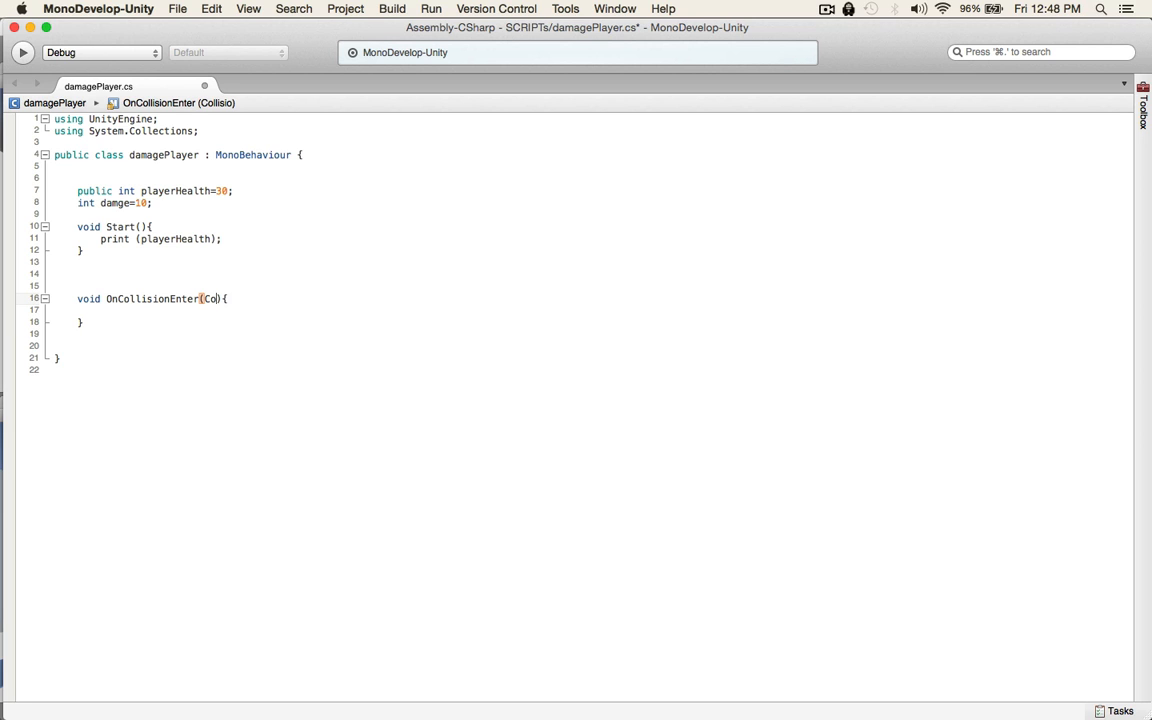
type("llision _collision")
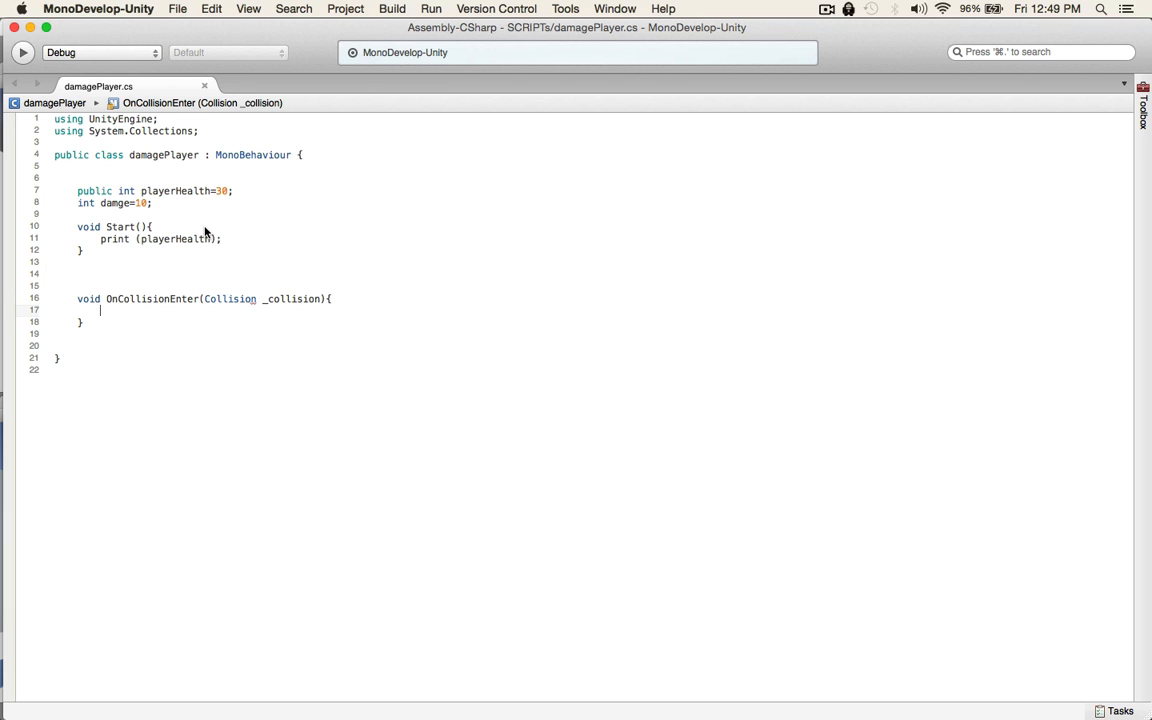
Check inside it whether _collision.gameObject.tag equals "enemyDong"
type("if()")
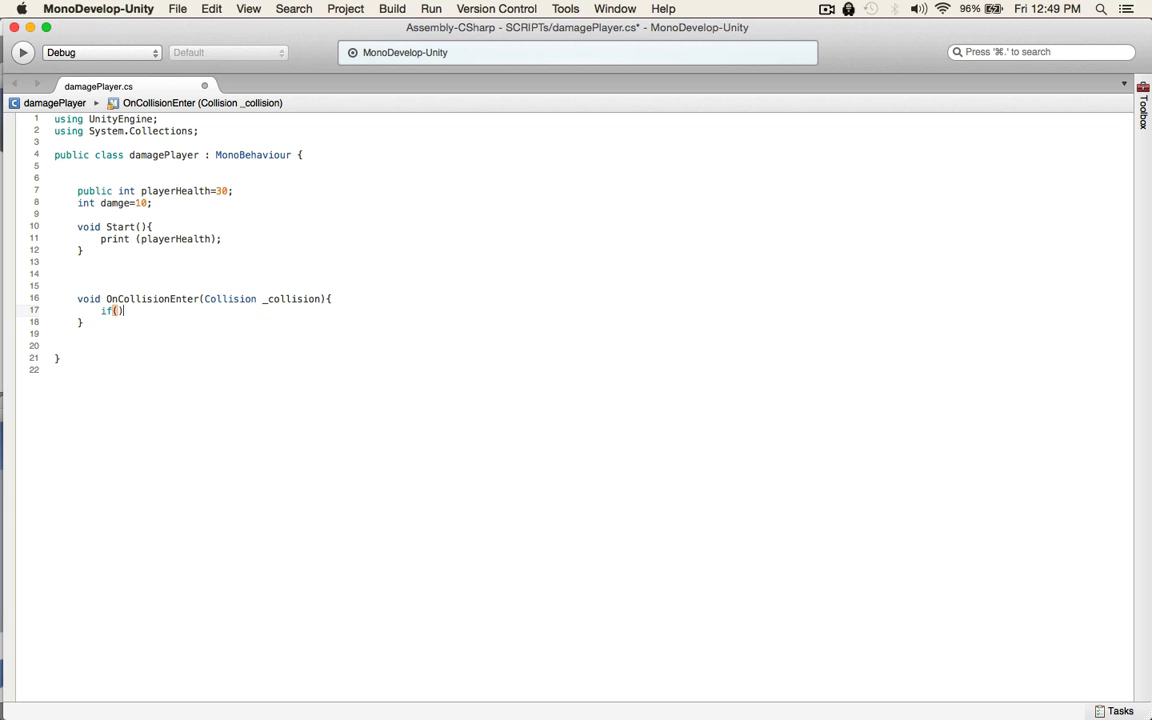
type("{")
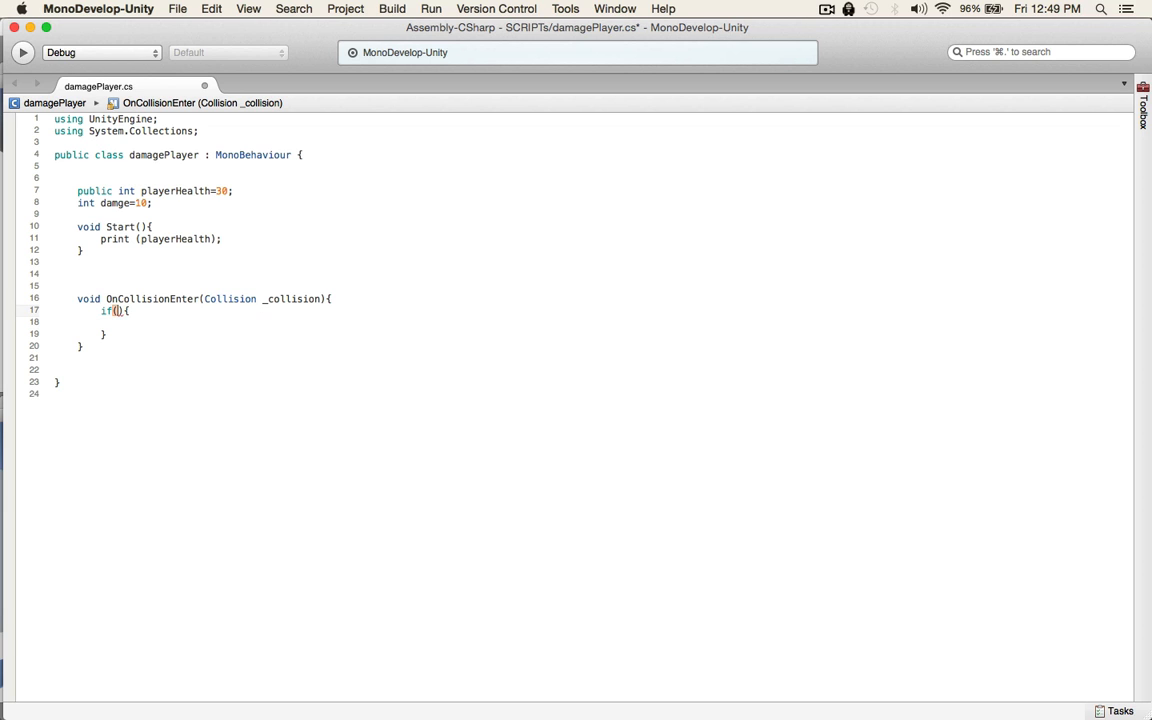
type("_collision")
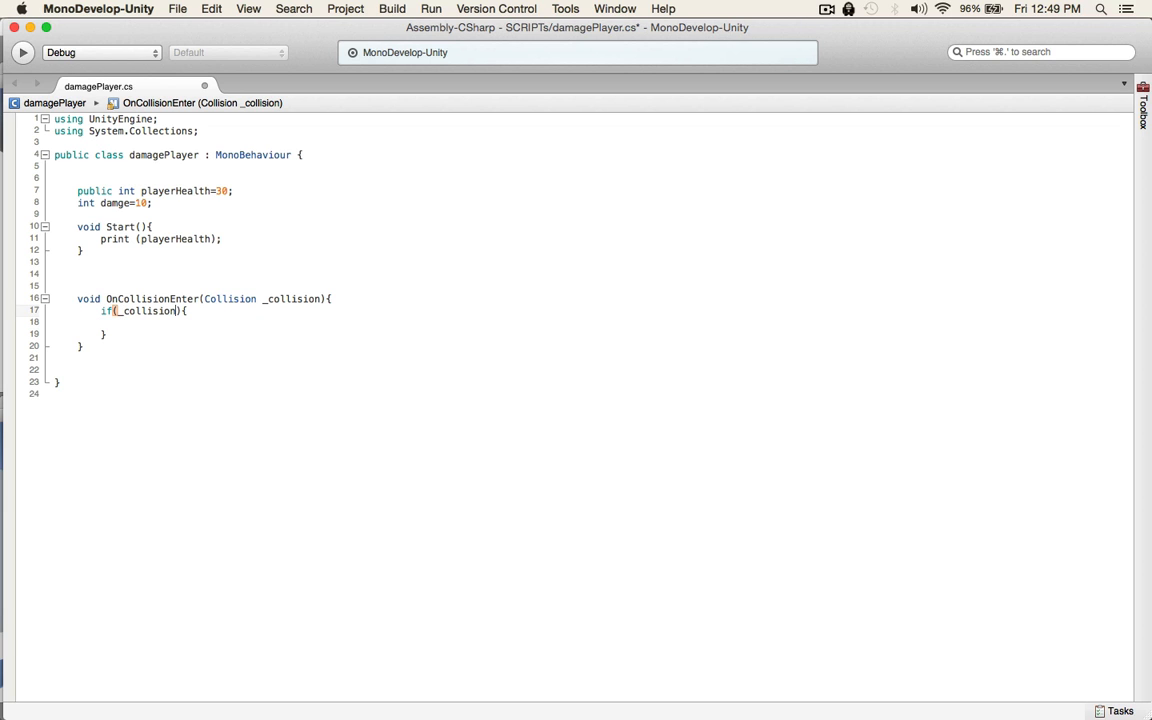
type(".gameObject")
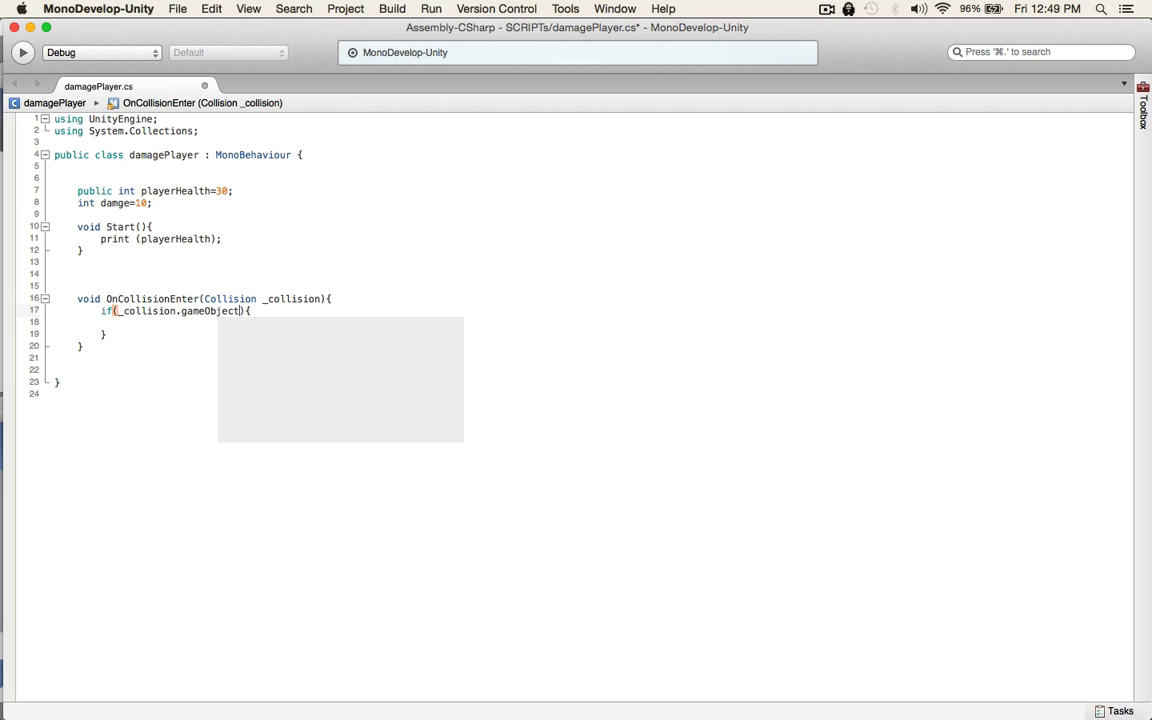
type(".tag==")
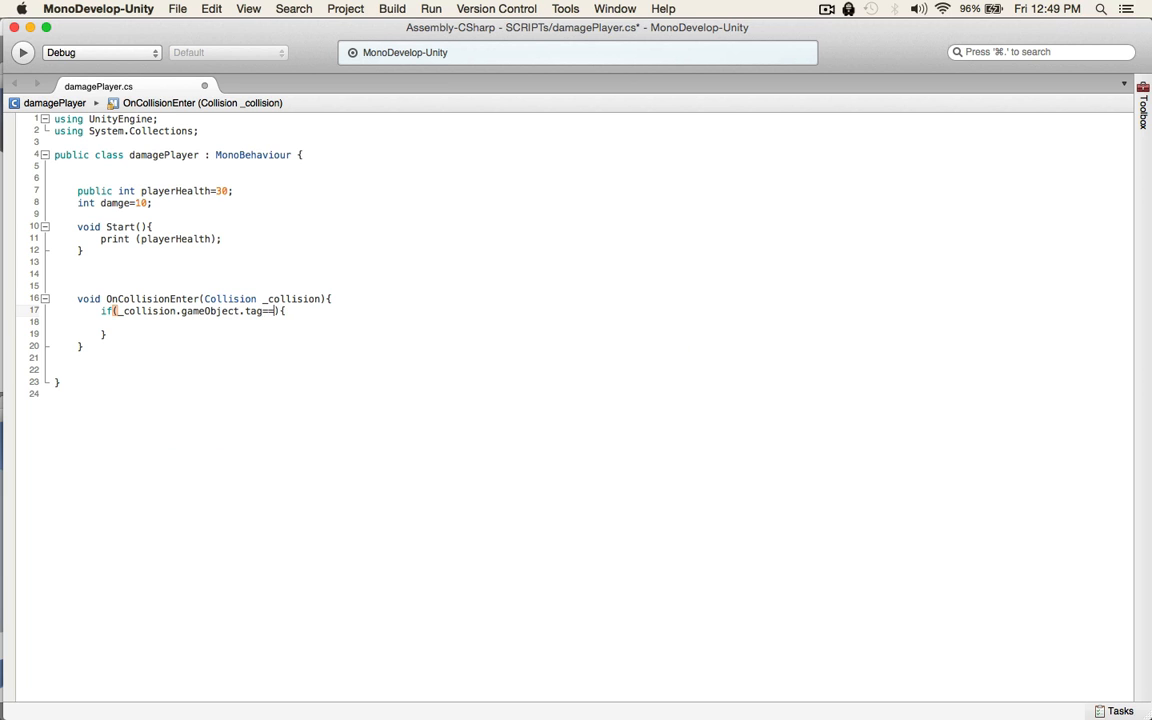
type("\"\"")
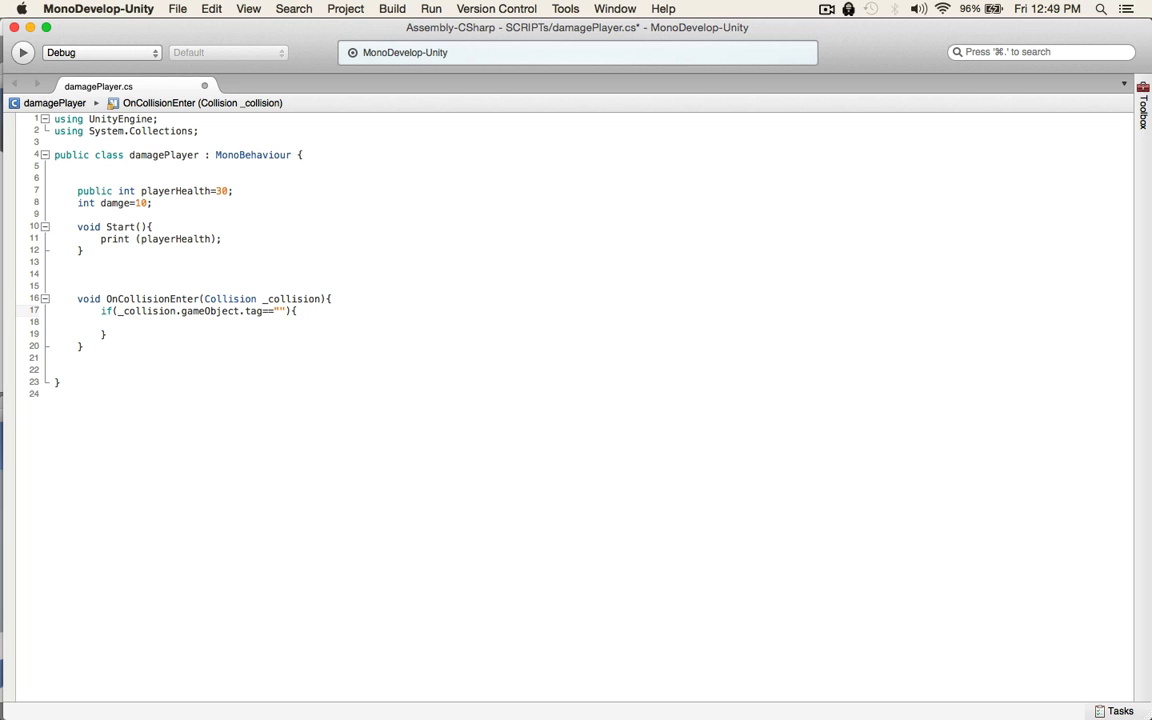
type("enemy")
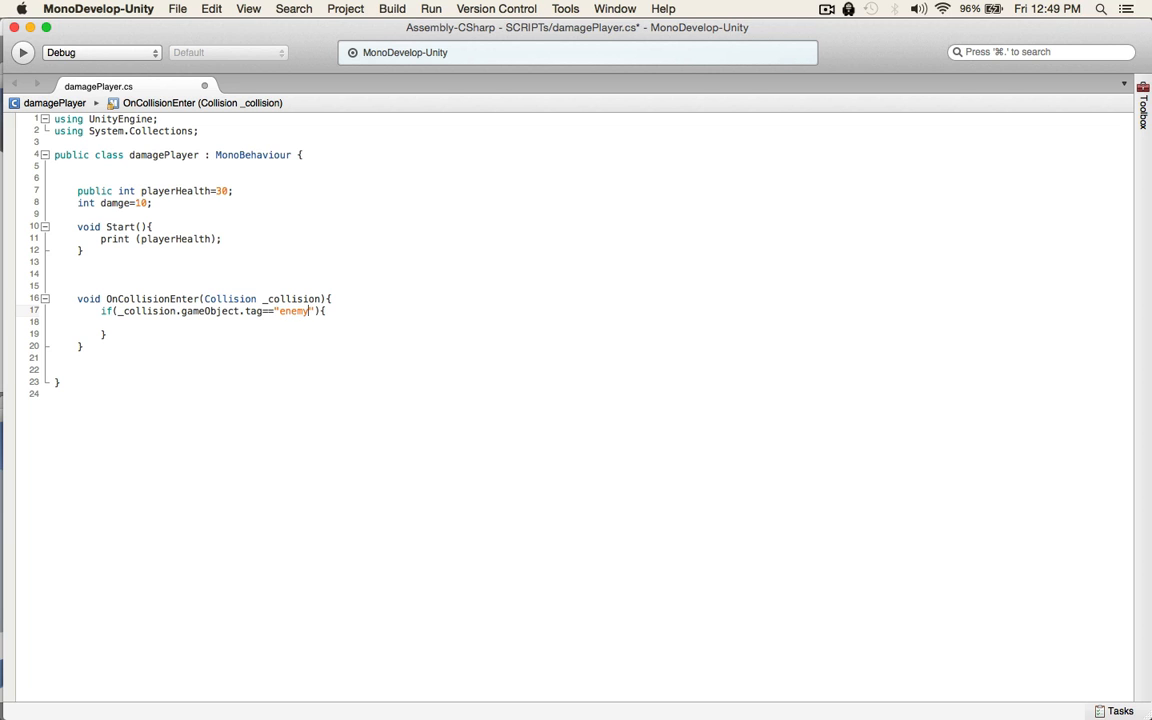
type("Dong")
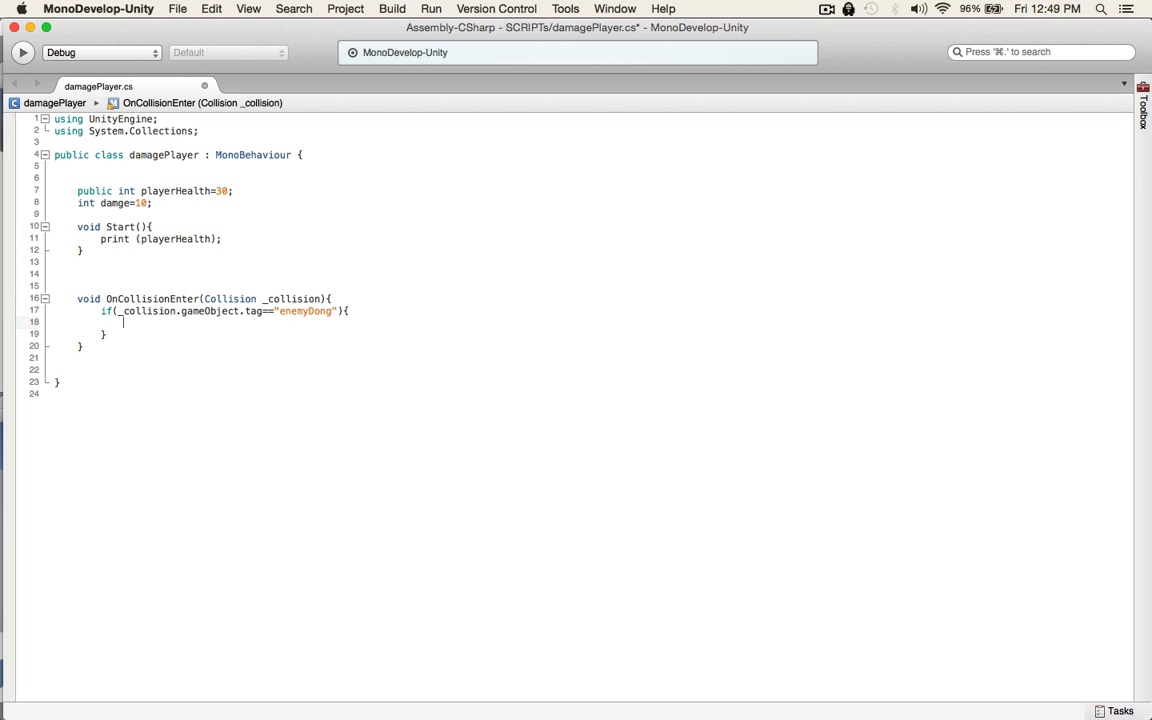
Print an enemyDong message when the tag check passes
type("print ();")
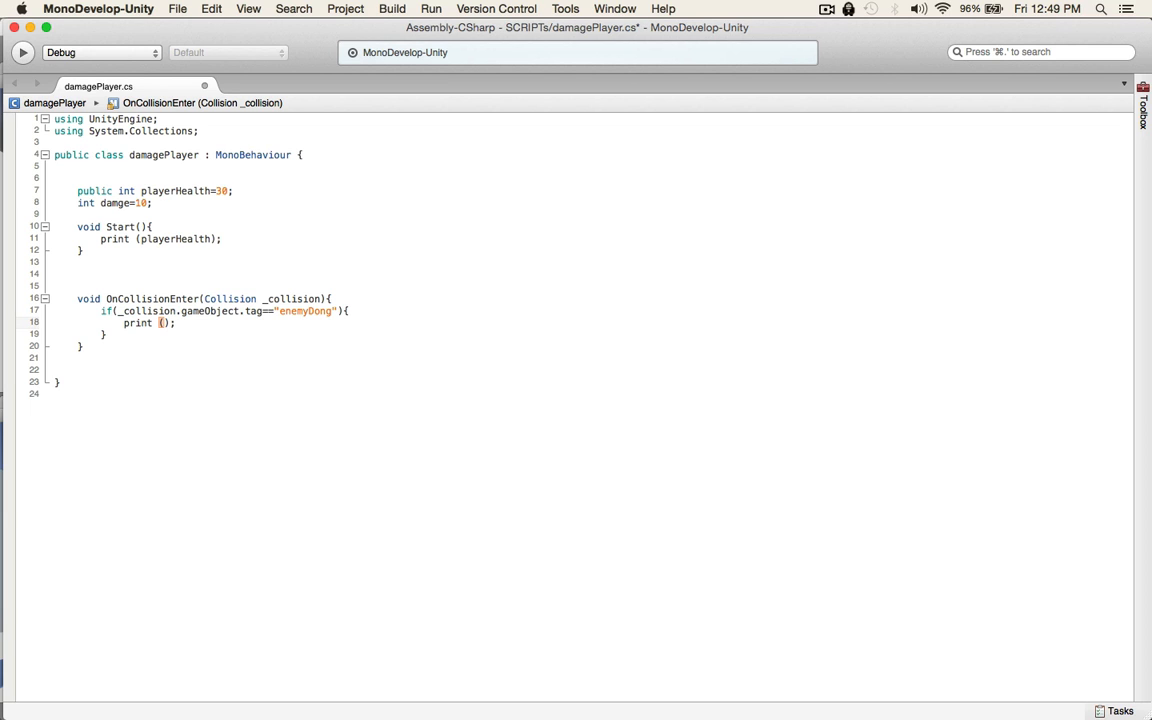
type("\"\"")
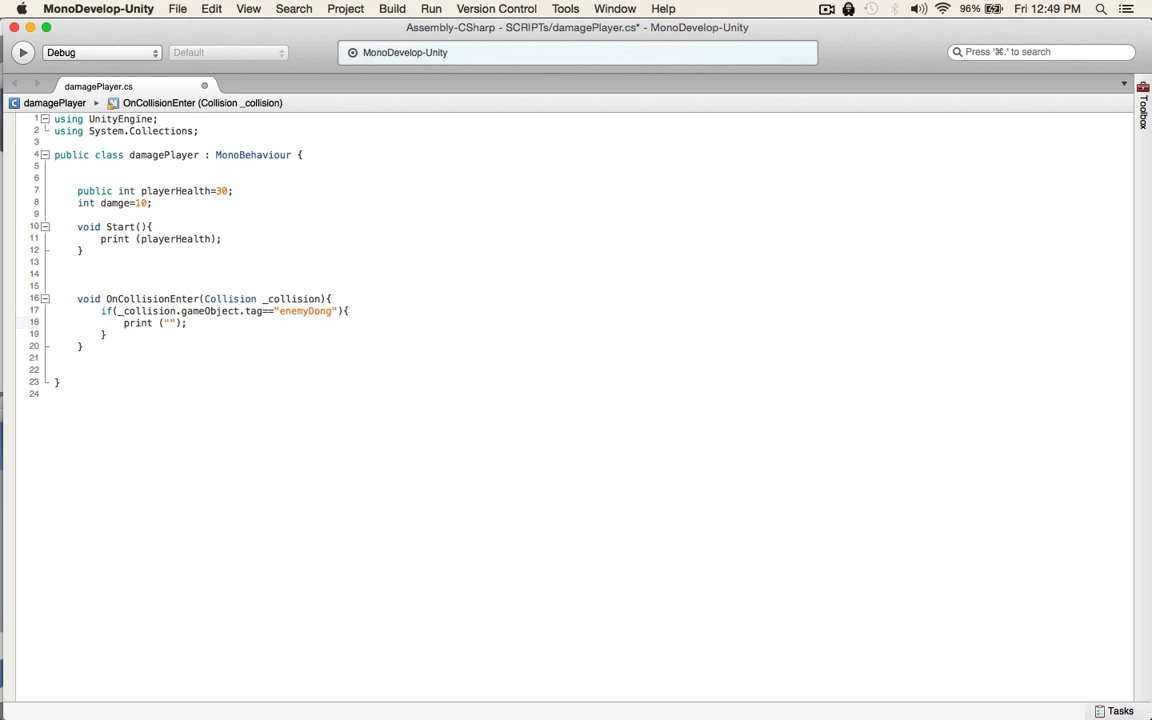
type("enemyDong")
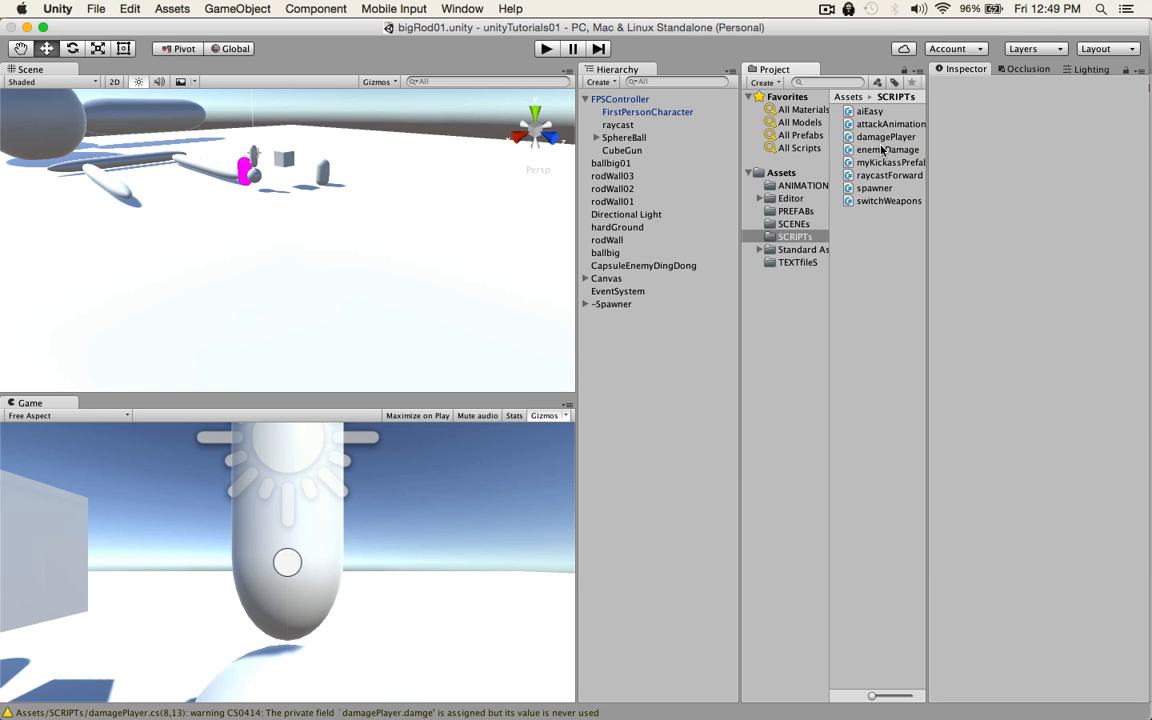
Drag the damagePlayer script onto FPSController in the Hierarchy
left_click(886, 136)
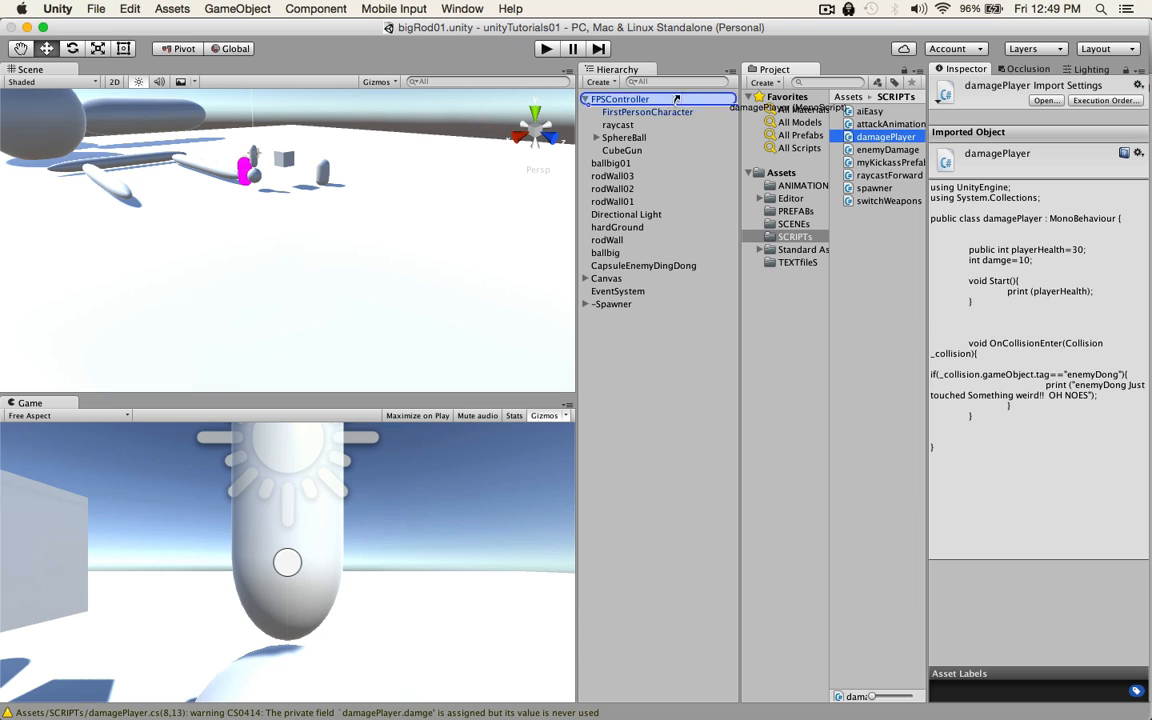
left_click(620, 98)
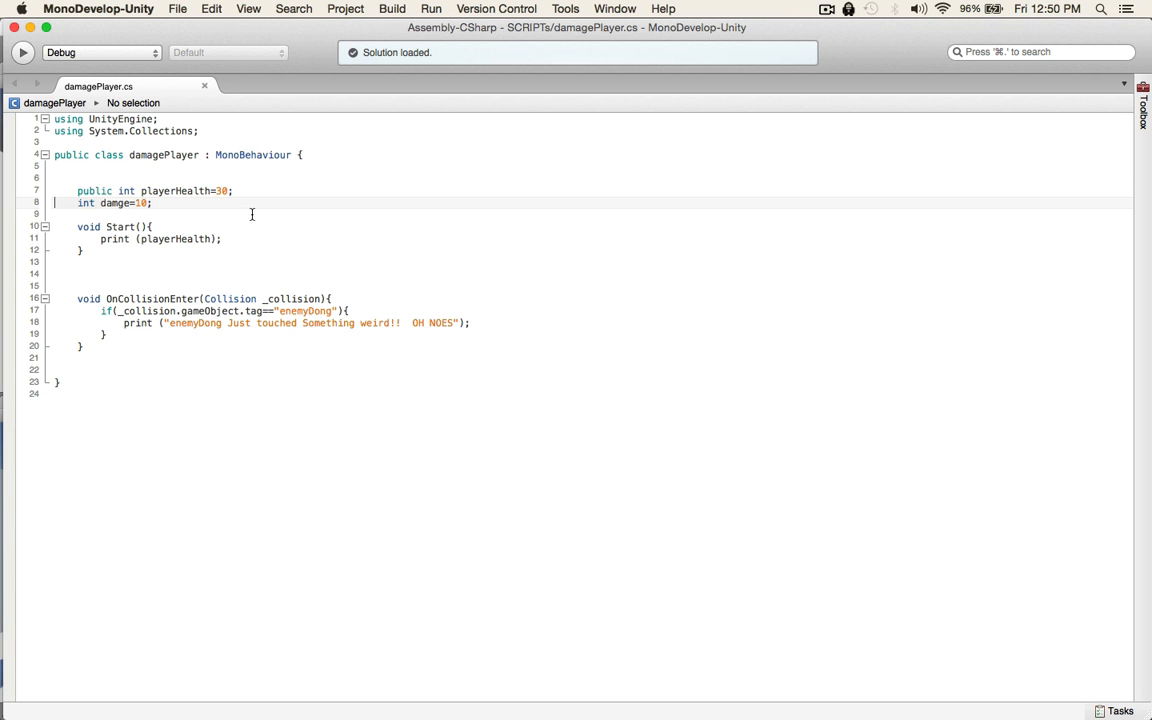
Subtract damge from playerHealth inside the enemyDong collision check
double_click(114, 203)
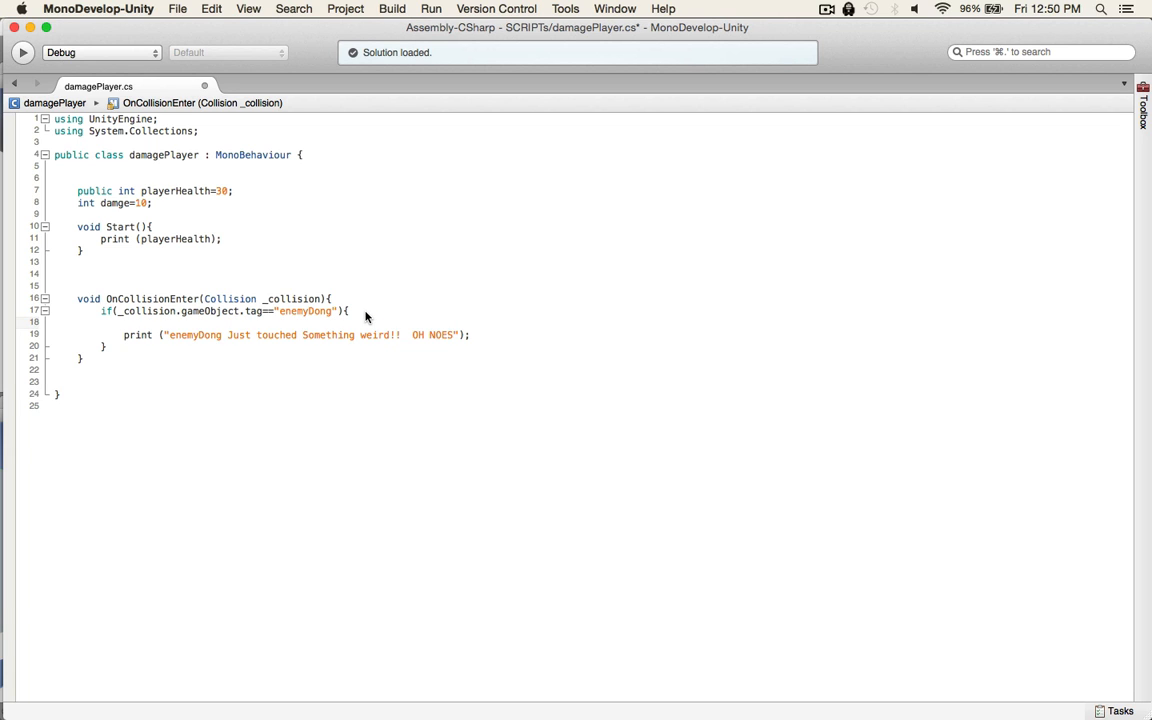
type("p")
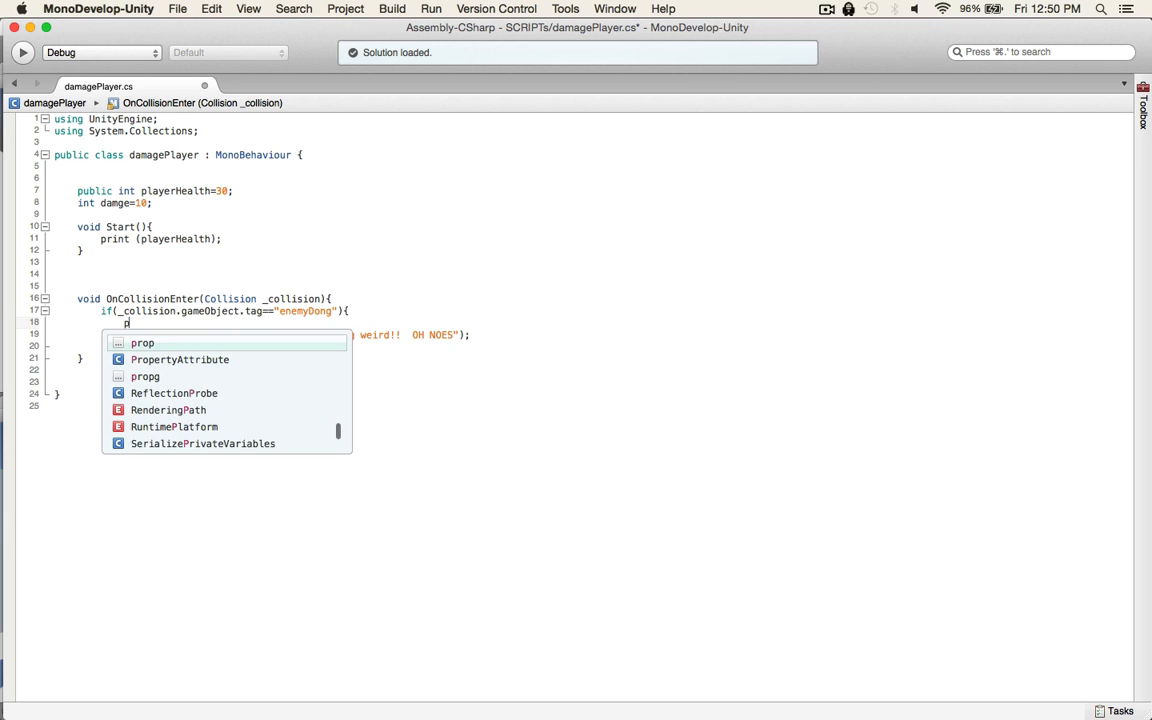
type("playerHealth-=")
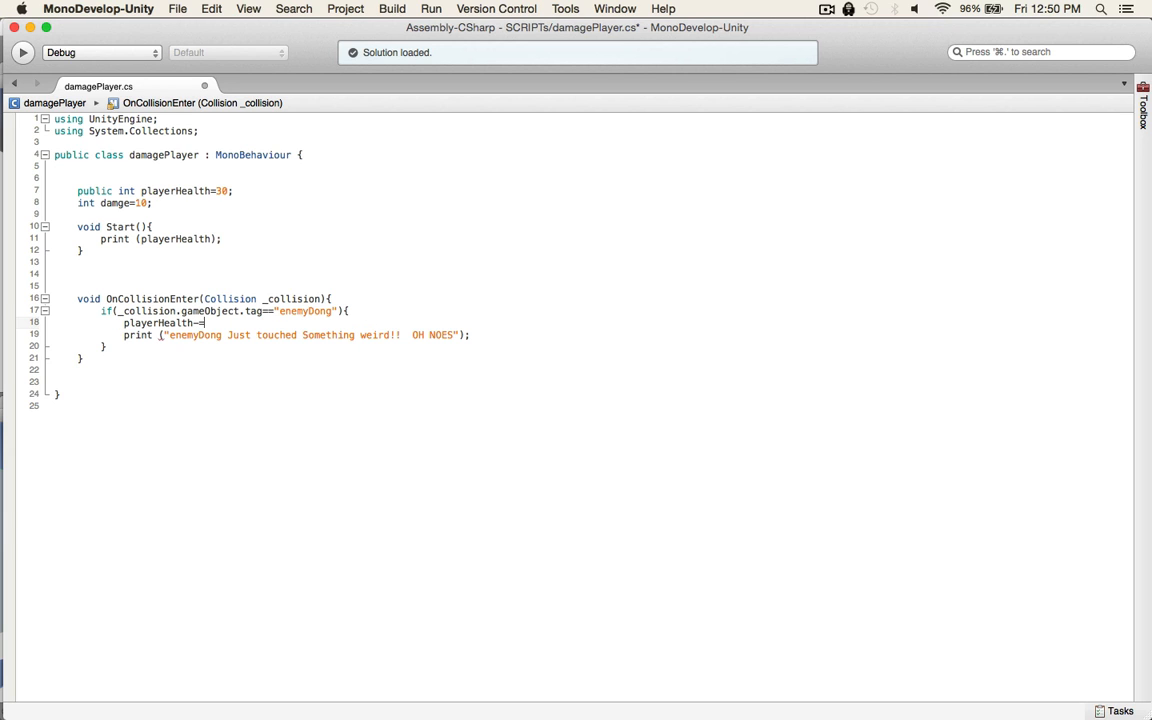
type("damge;")
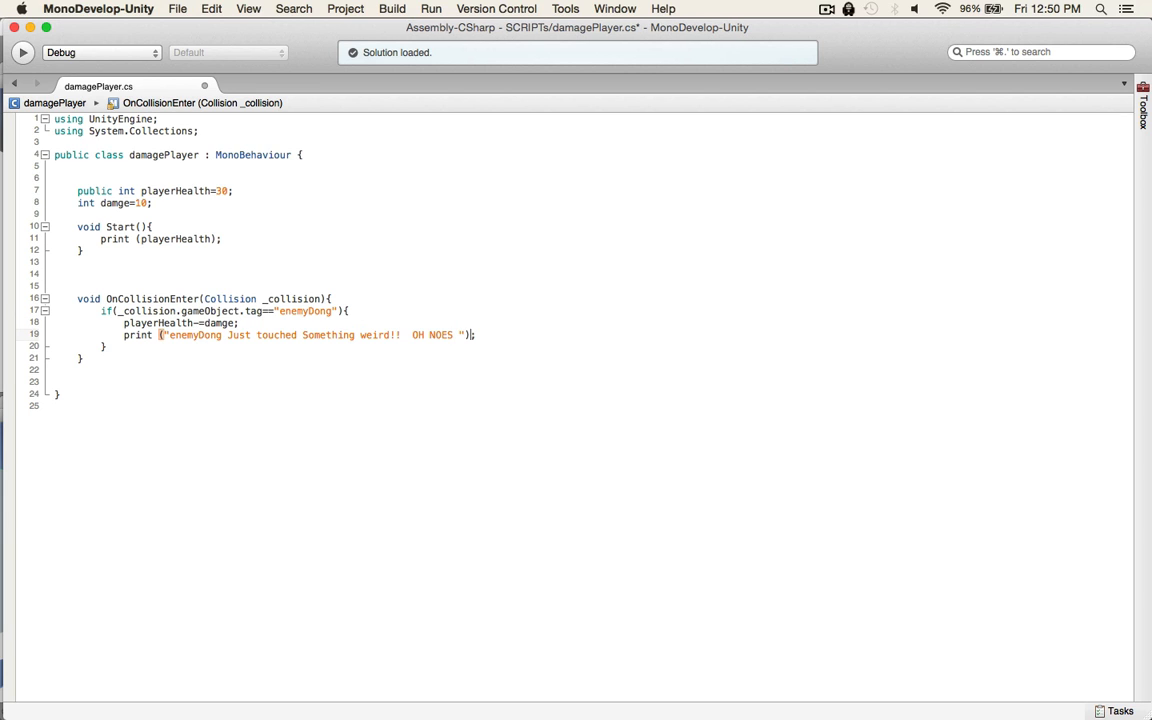
Append + playerHealth to the collision print message, then return to Unity
type("+")
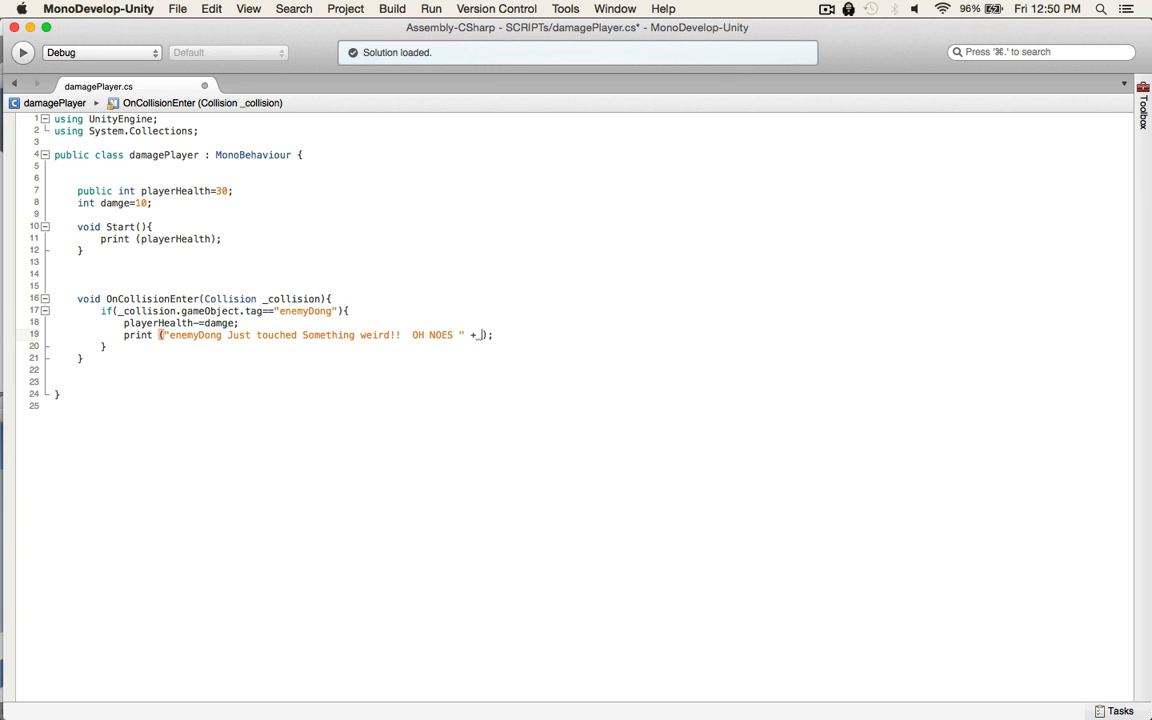
type("playerHealth")
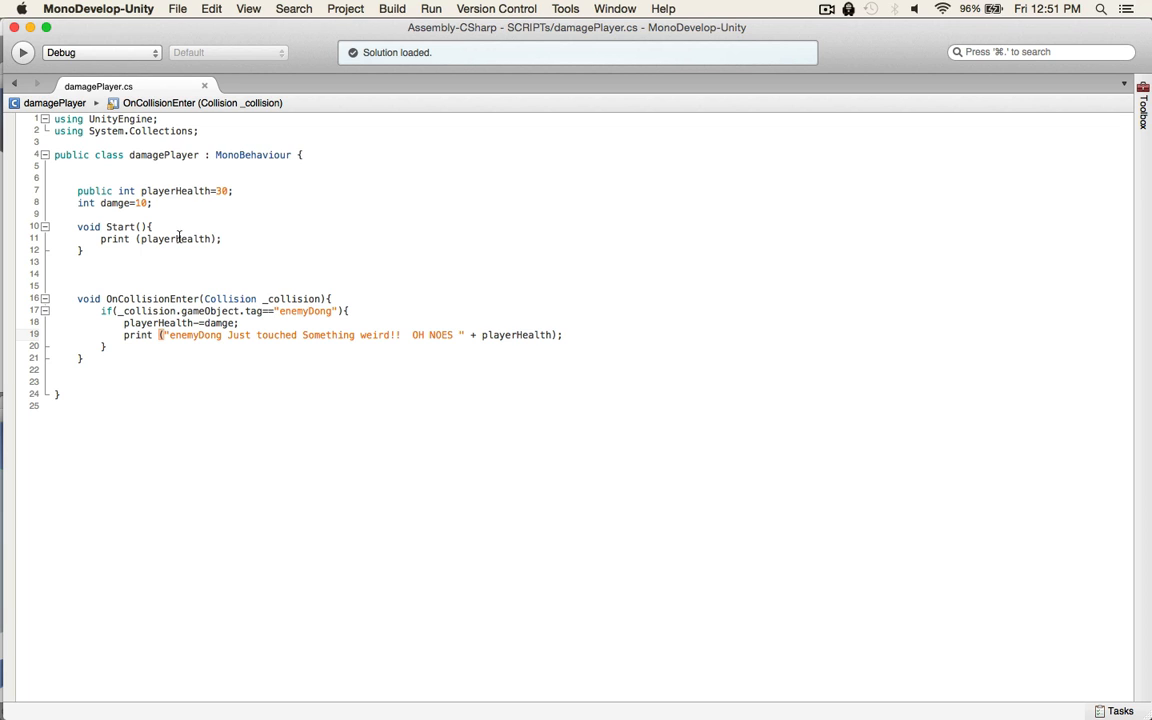
left_click(550, 334)
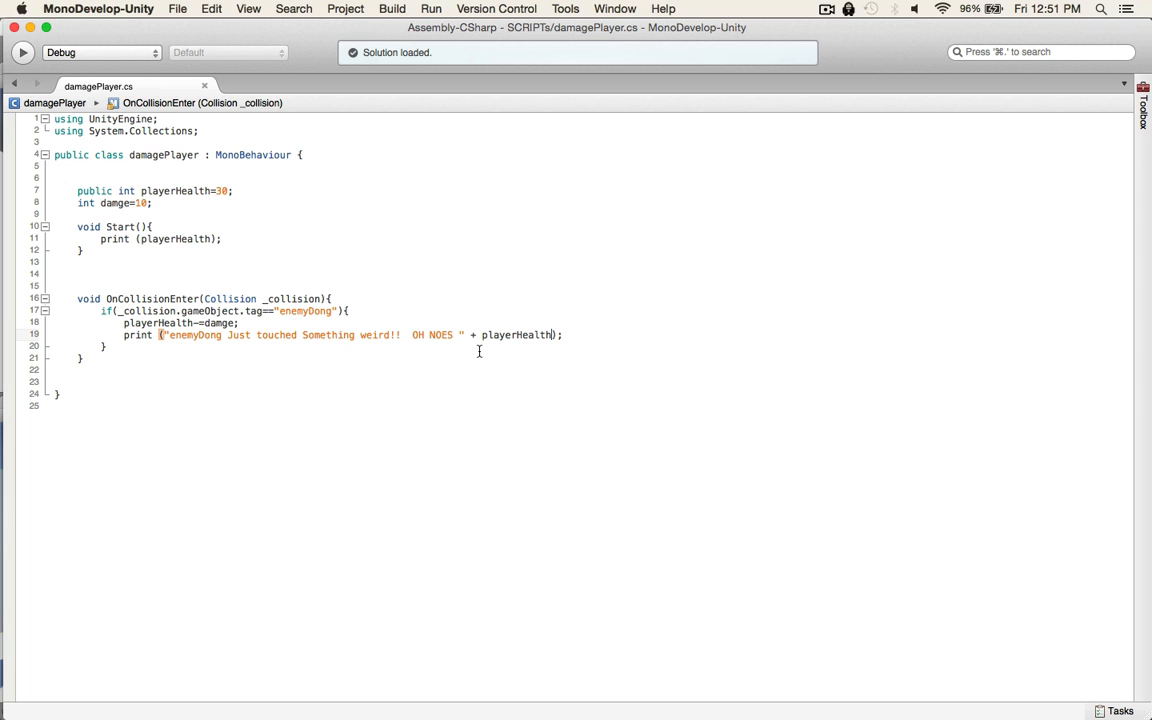
mouse_move(523, 350)
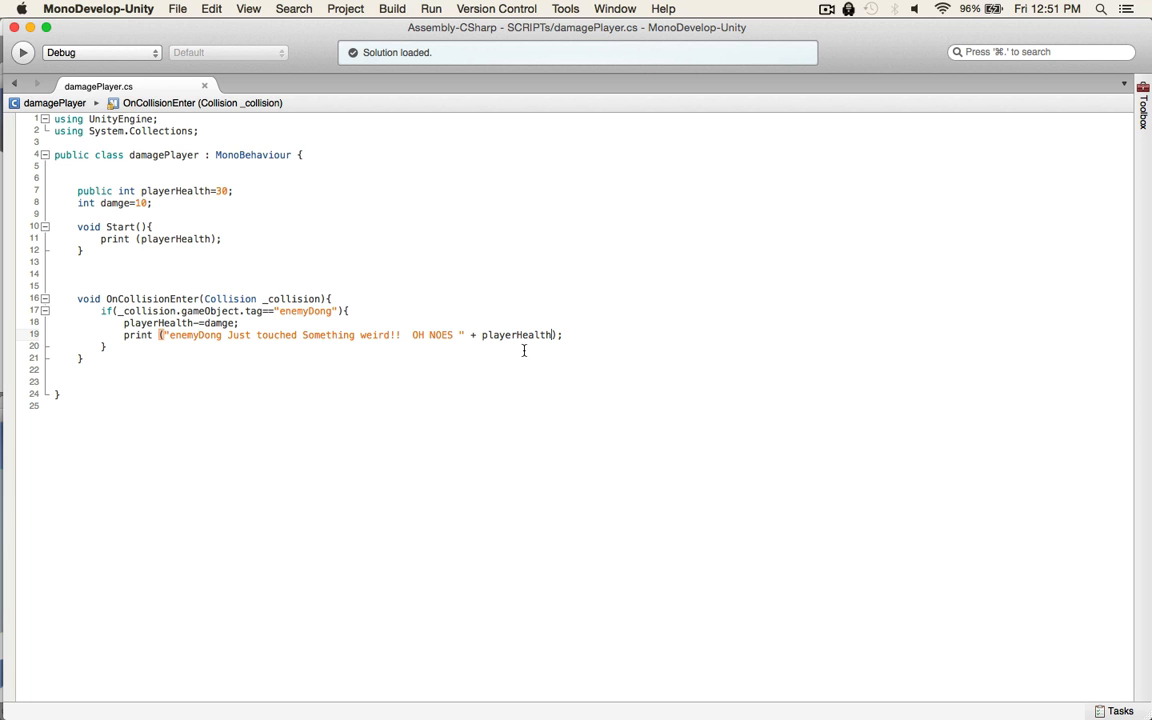
key("cmd+tab")
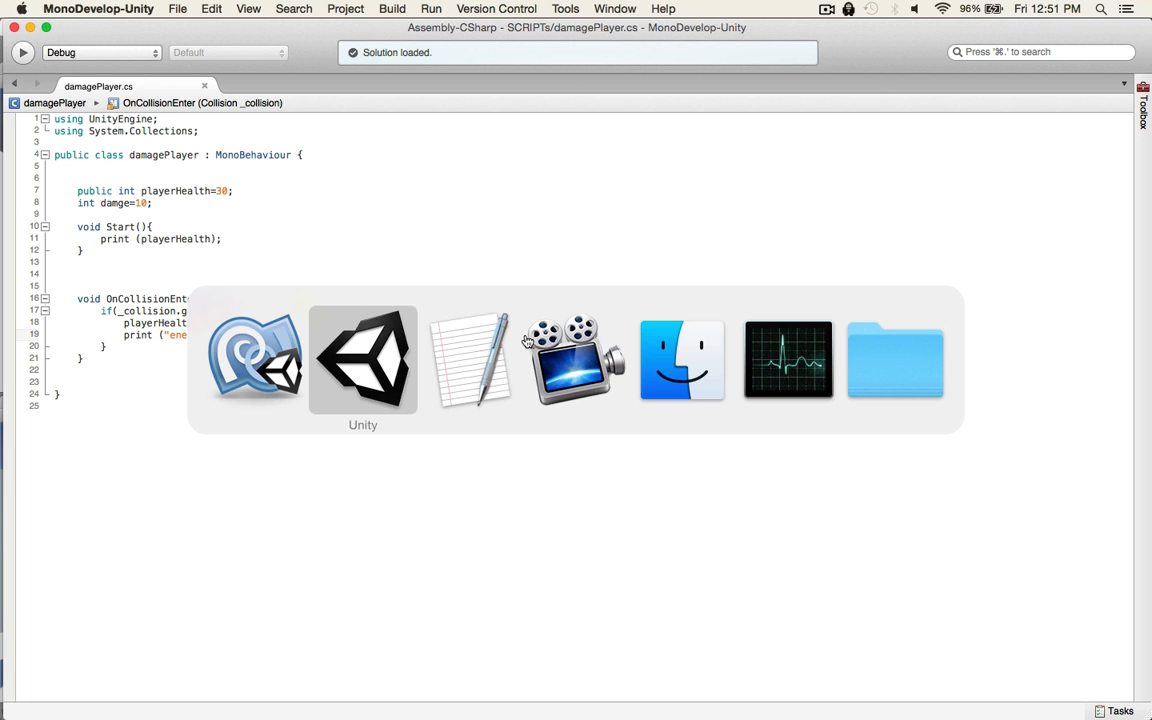
Clear the Console and playtest hits logging health 20, 10, 0, -10, -20
left_click(362, 358)
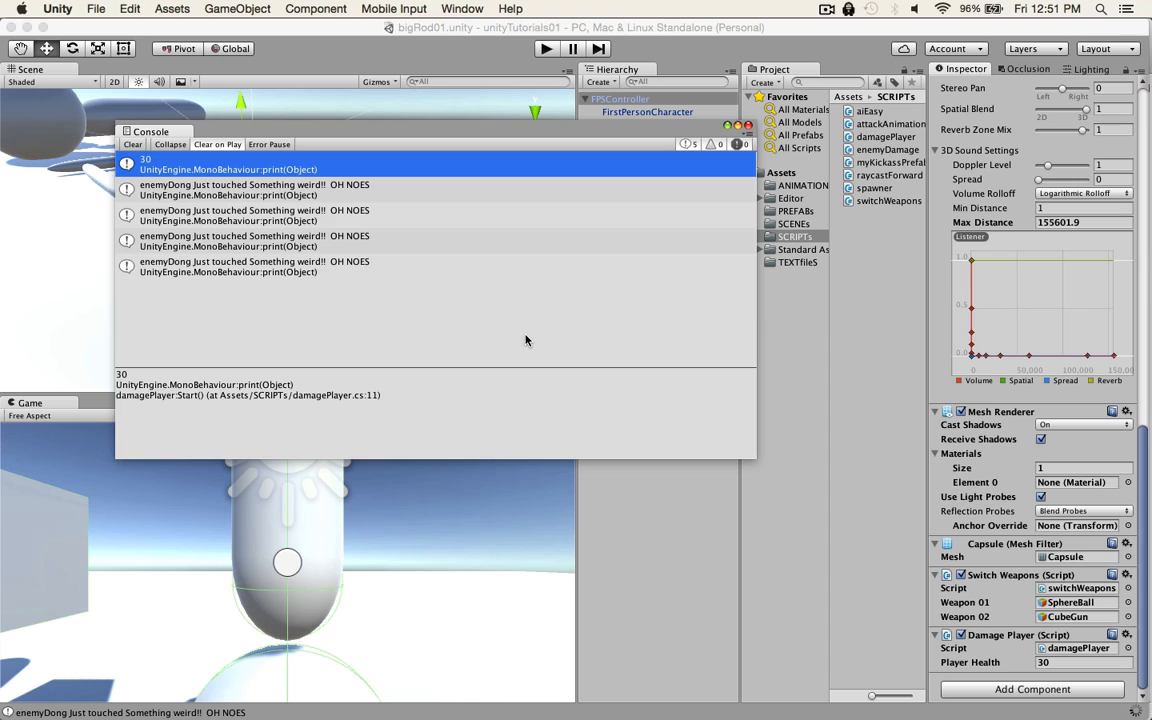
mouse_move(383, 274)
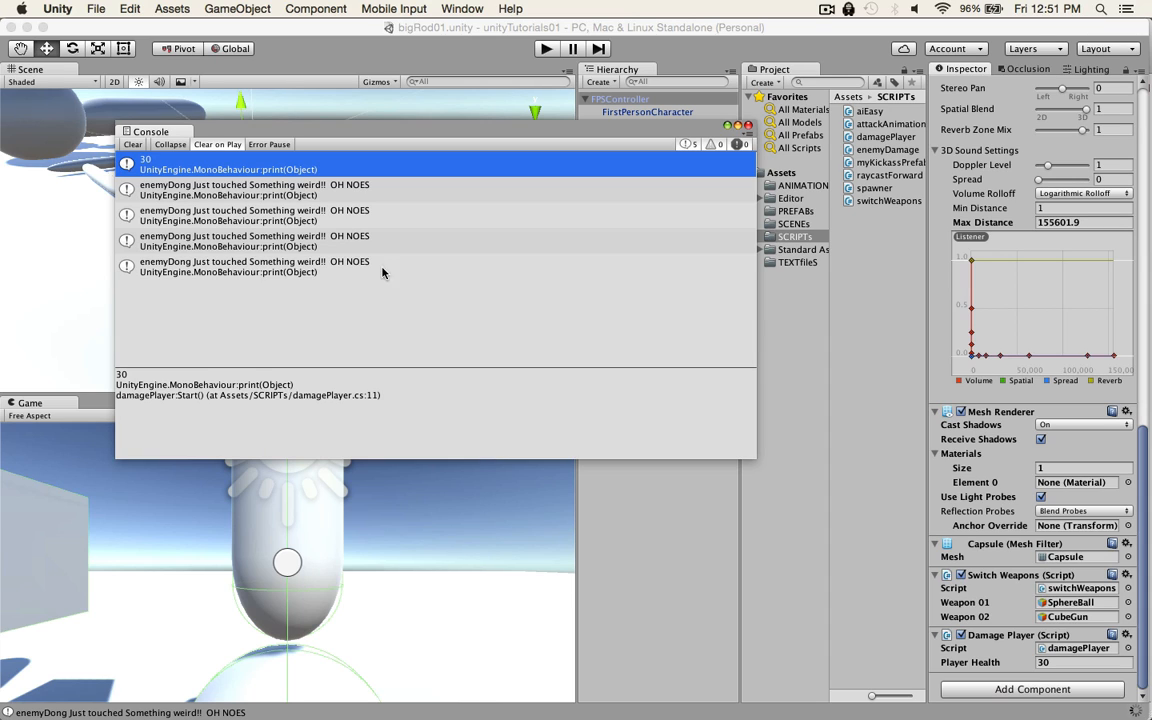
mouse_move(137, 145)
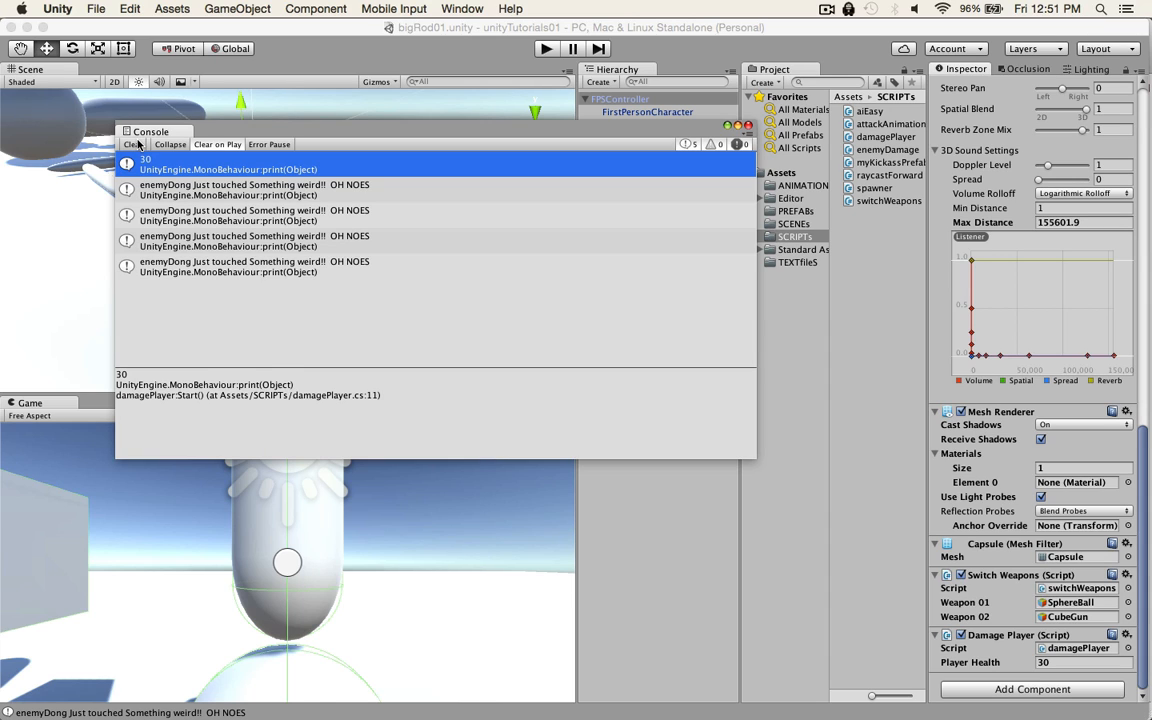
left_click(132, 144)
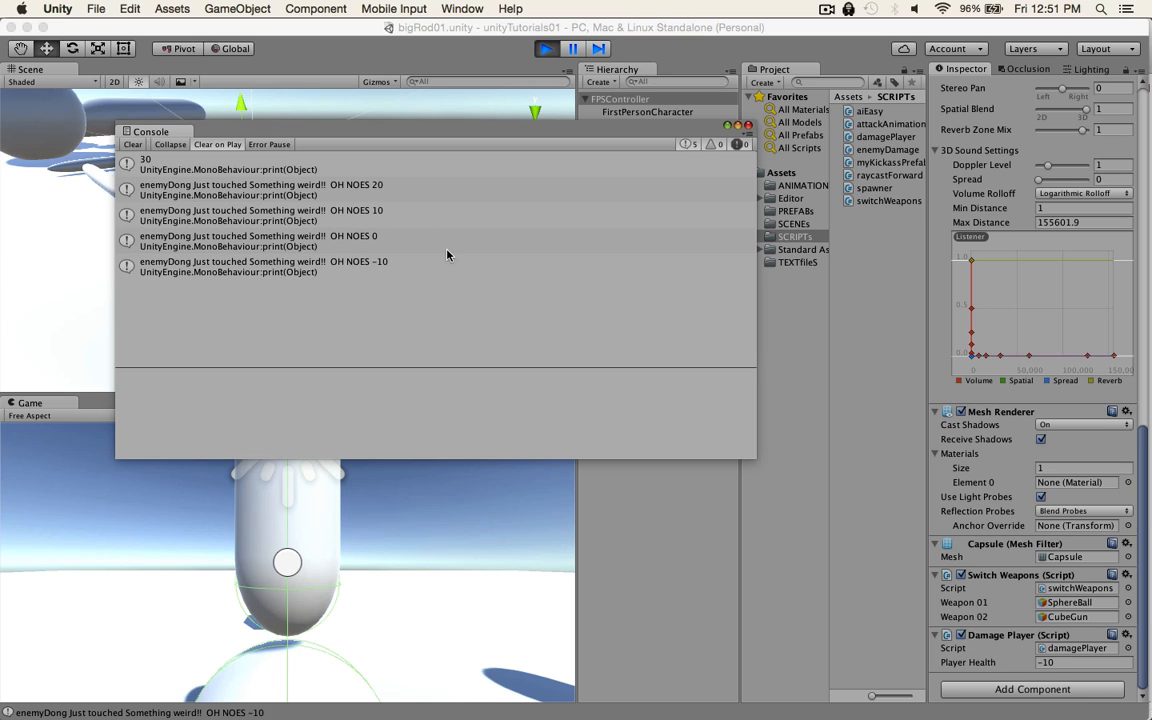
left_click(258, 240)
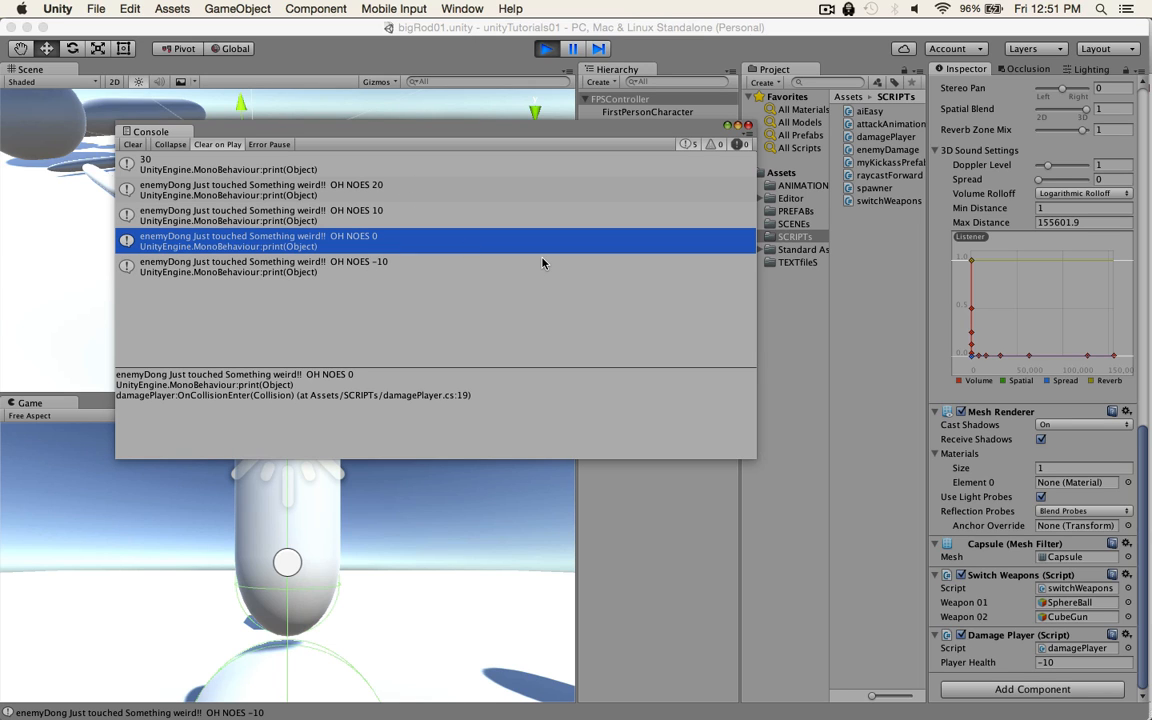
mouse_move(447, 308)
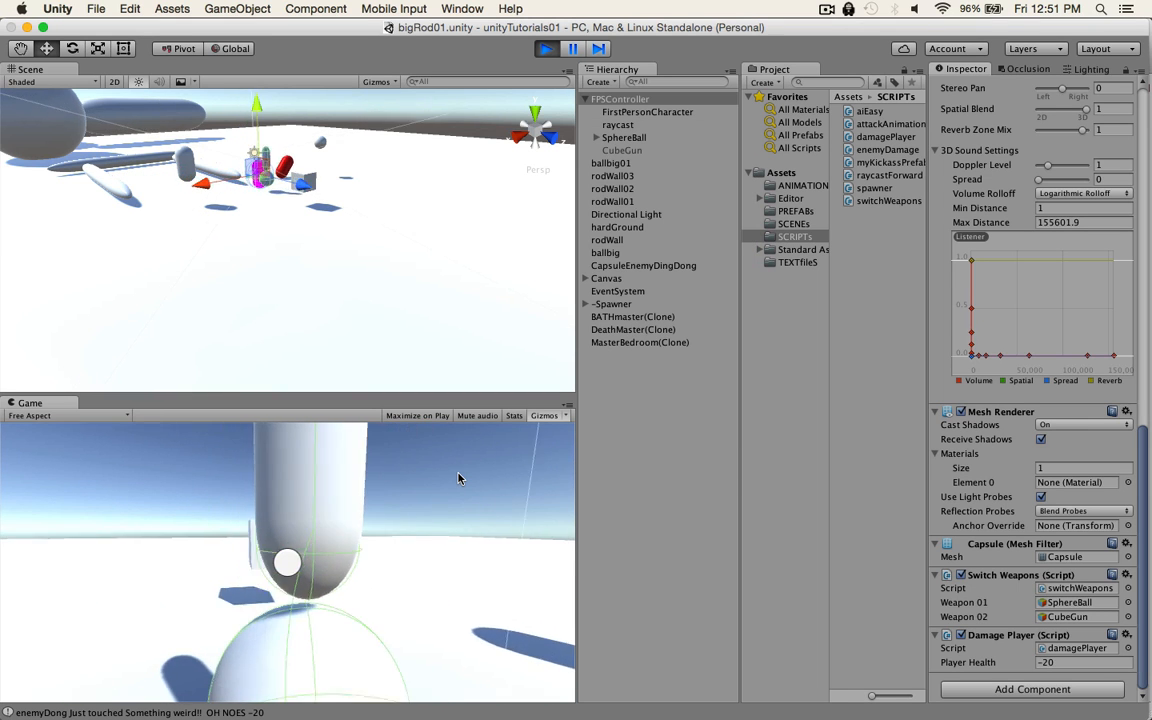
left_click(461, 9)
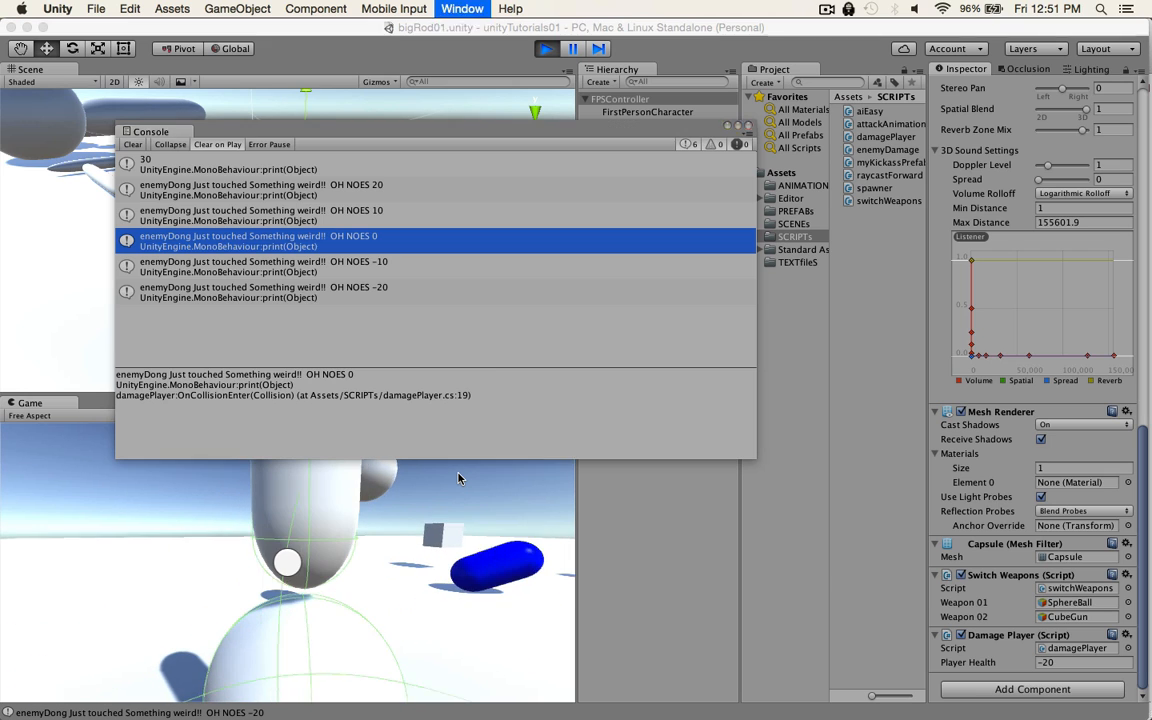
Bring the Console window back into view
left_click(430, 290)
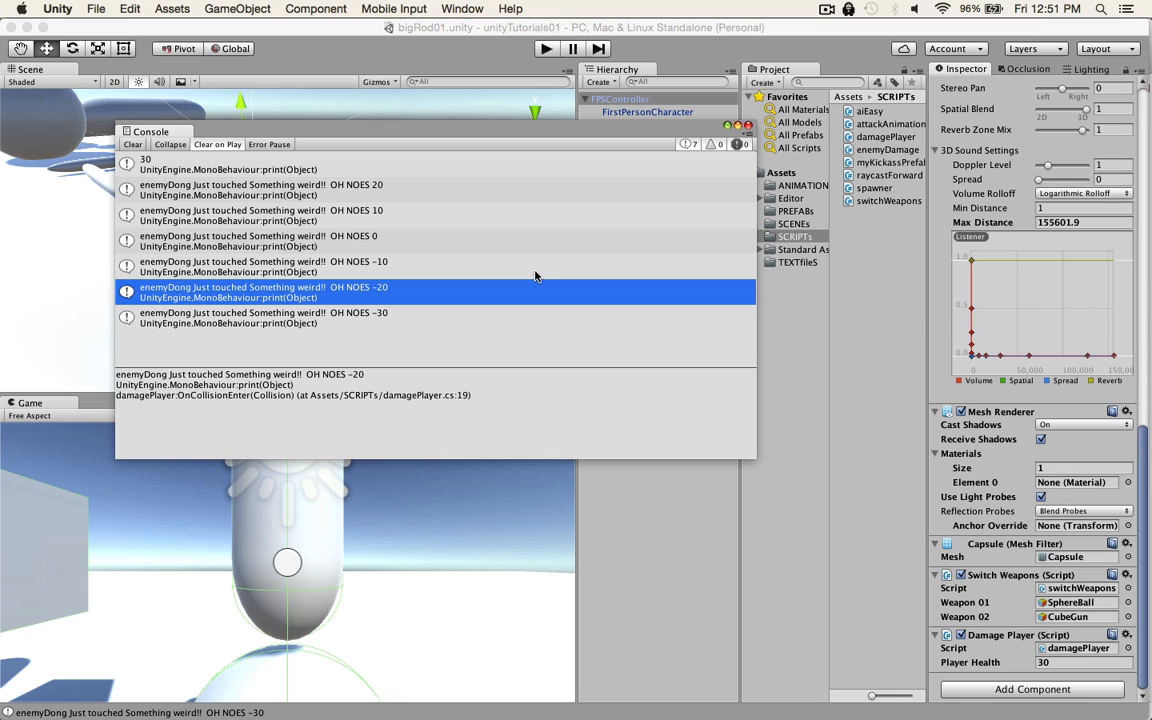
mouse_move(471, 195)
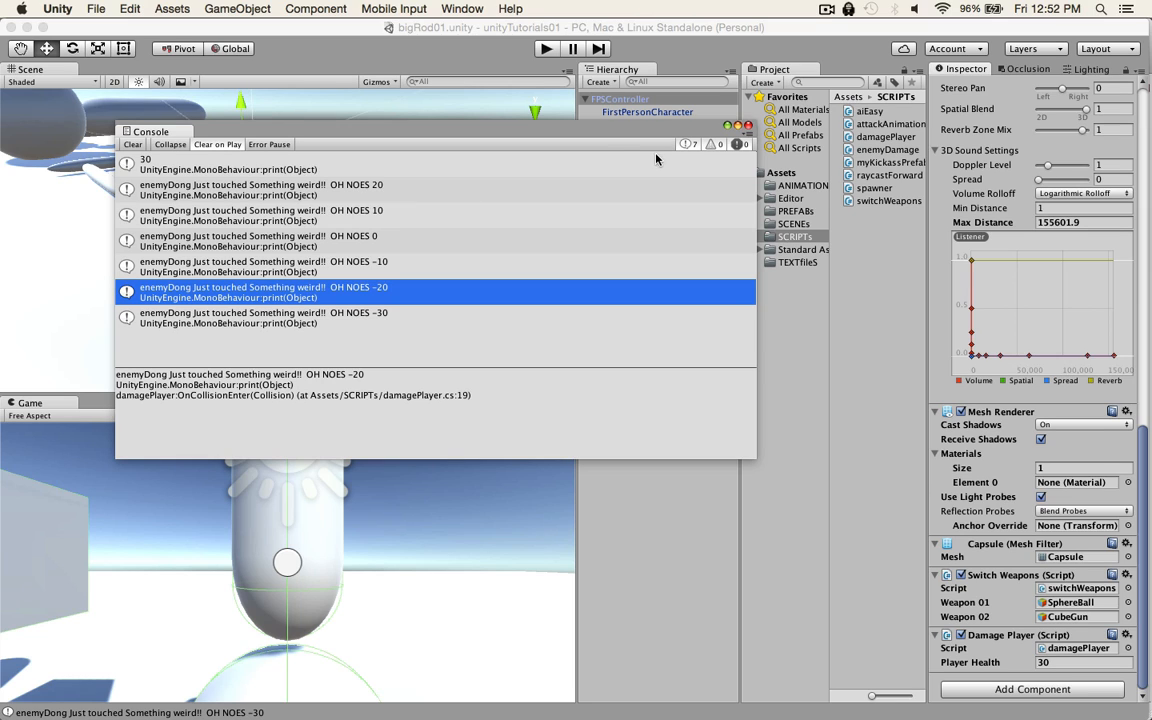
mouse_move(617, 179)
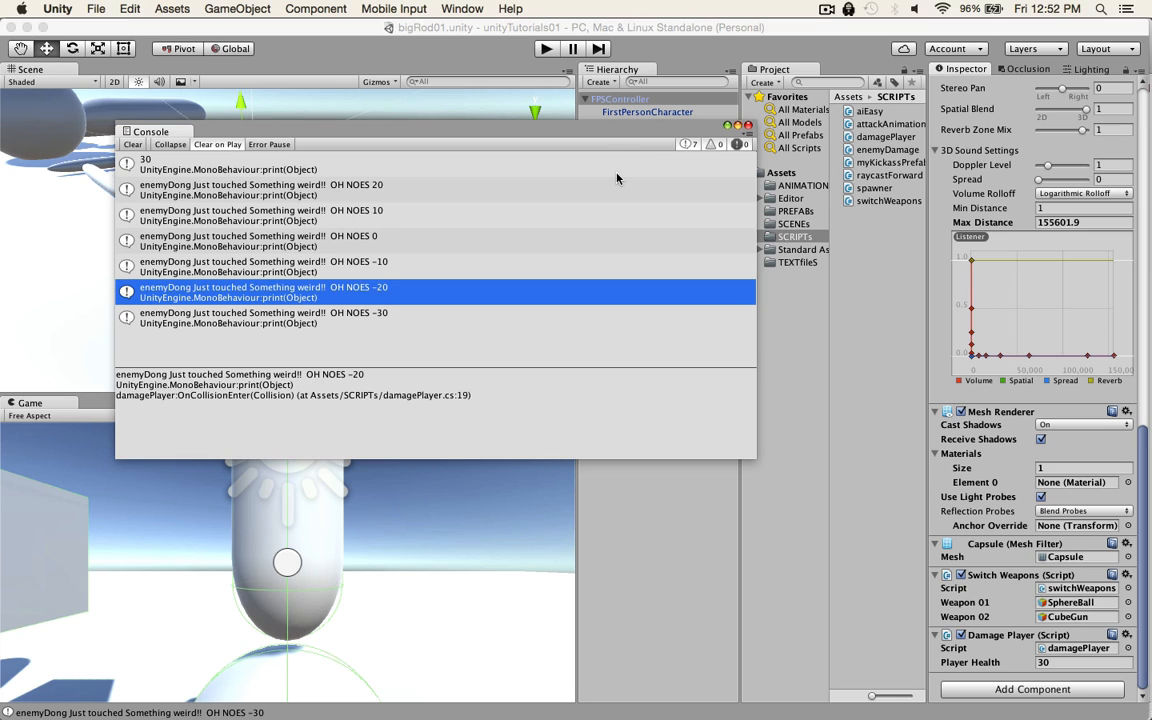
mouse_move(547, 150)
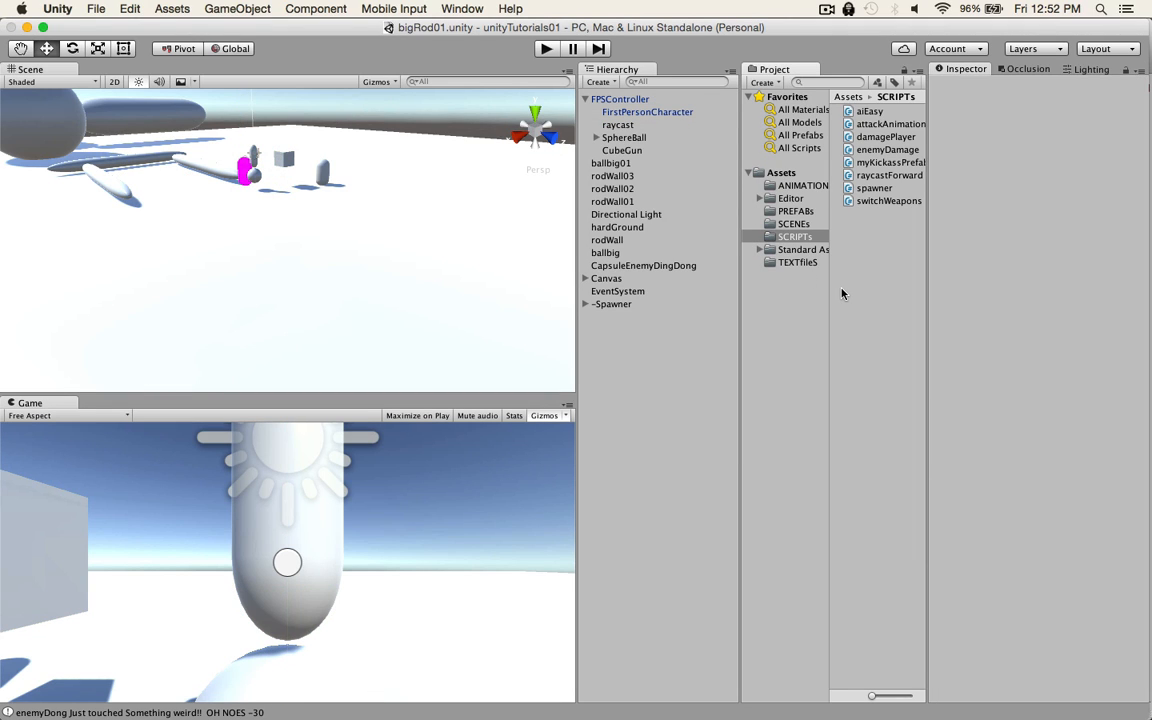
mouse_move(701, 357)
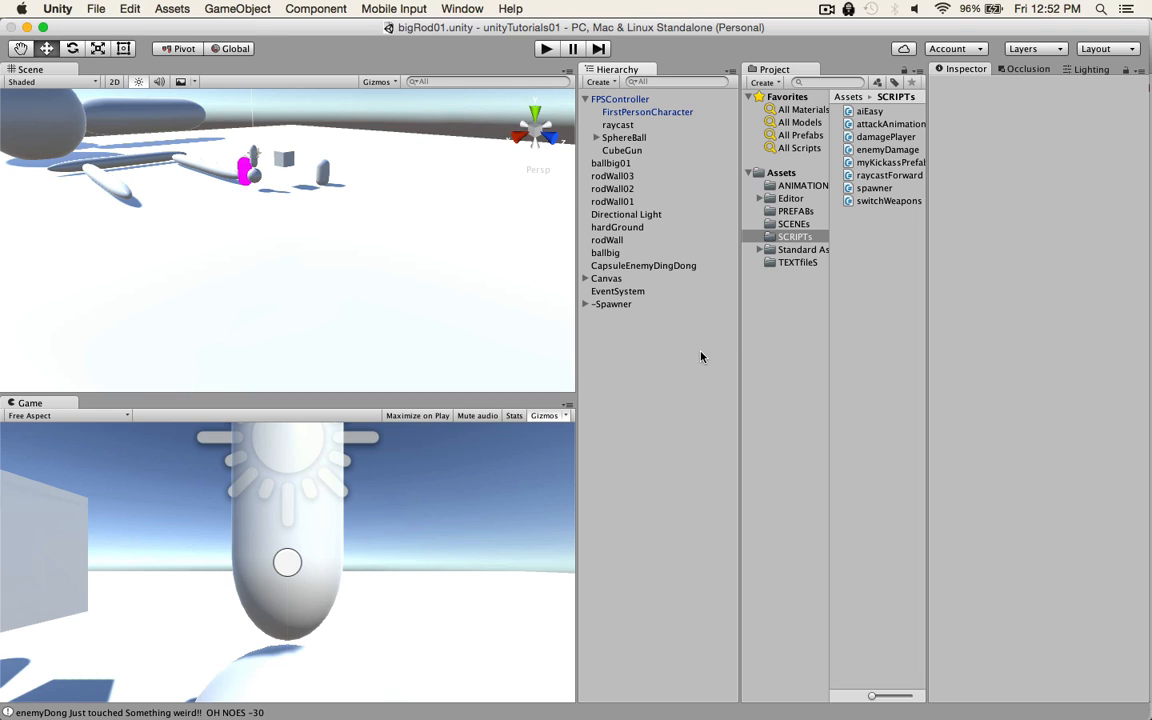
mouse_move(835, 358)
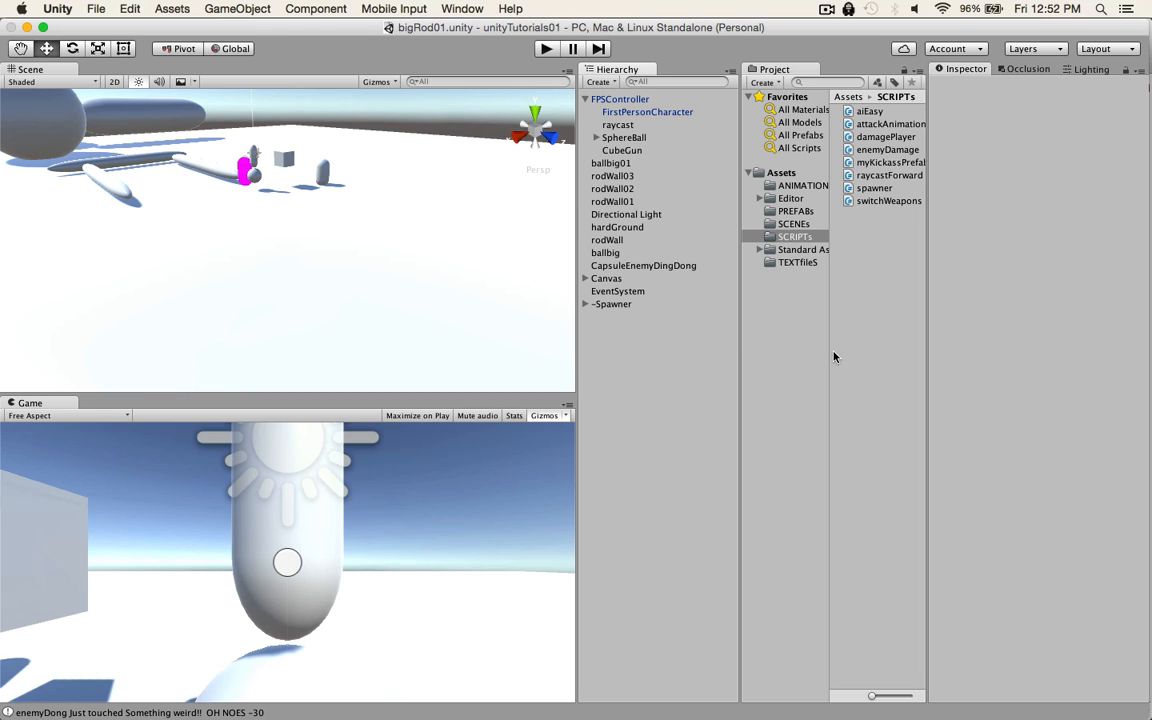
left_click(794, 236)
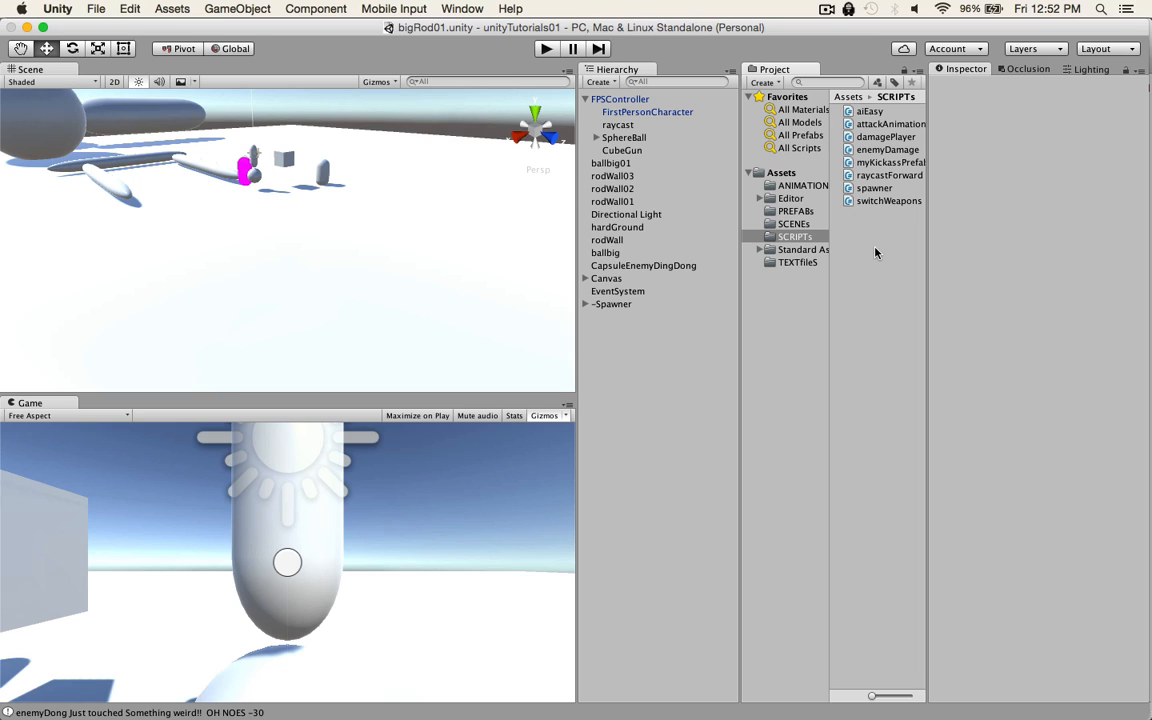
mouse_move(878, 238)
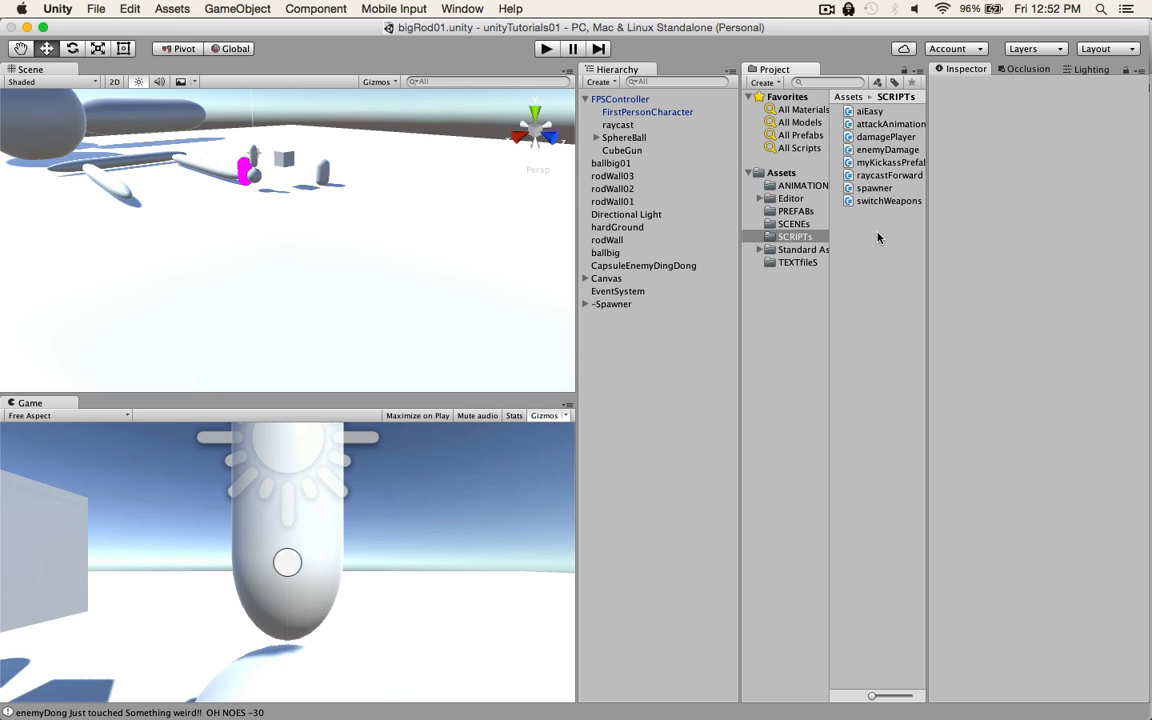
mouse_move(870, 257)
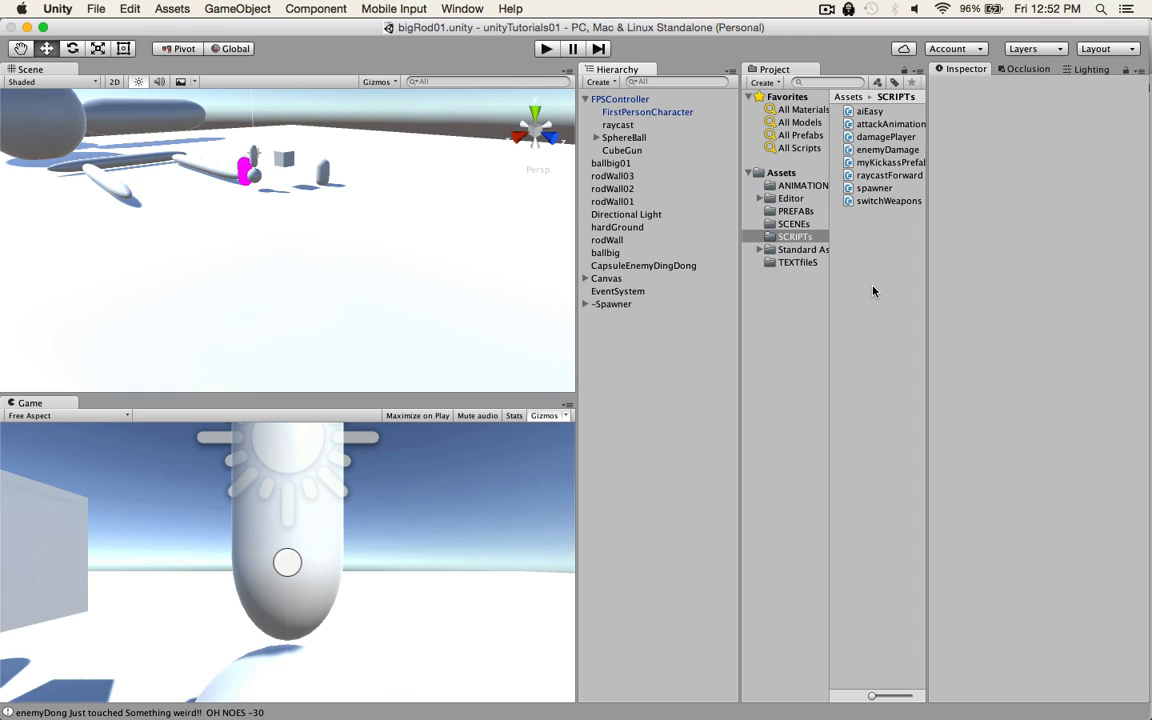
mouse_move(872, 247)
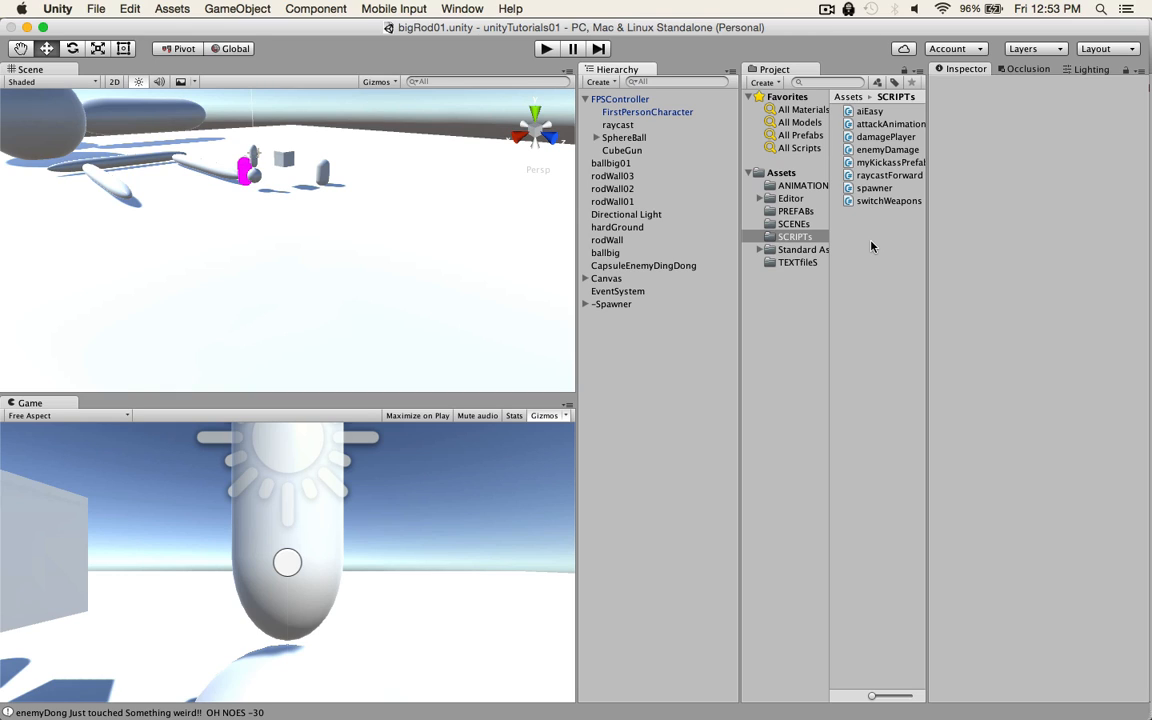
mouse_move(886, 253)
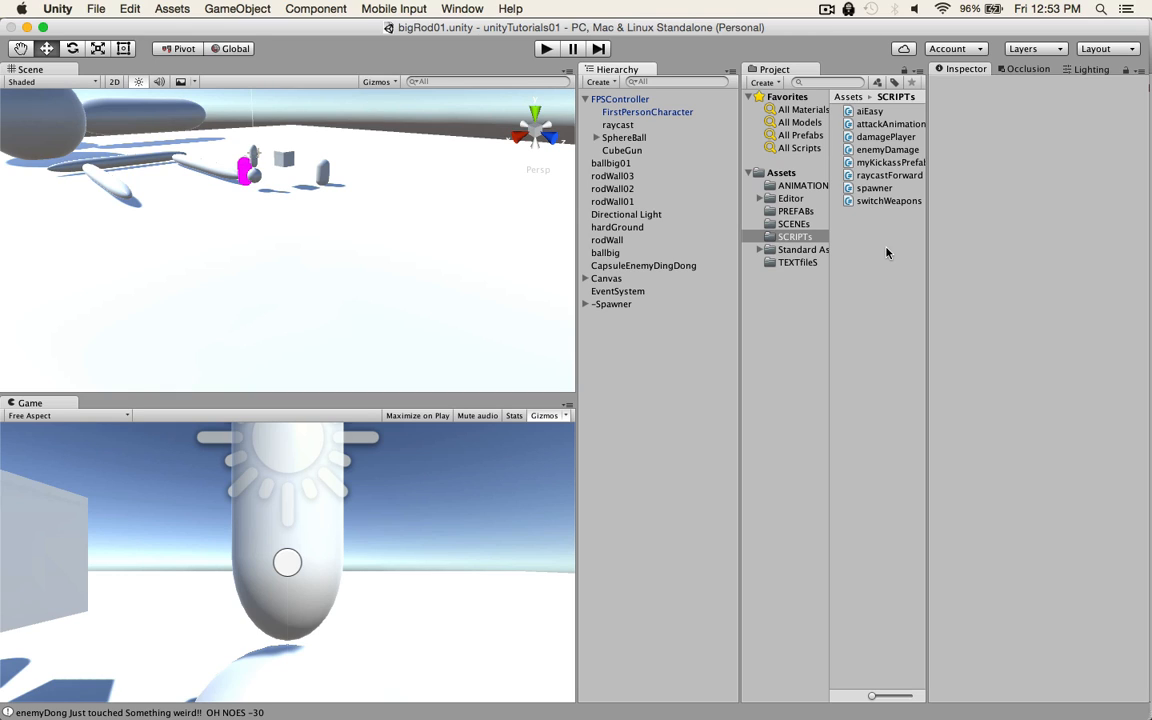